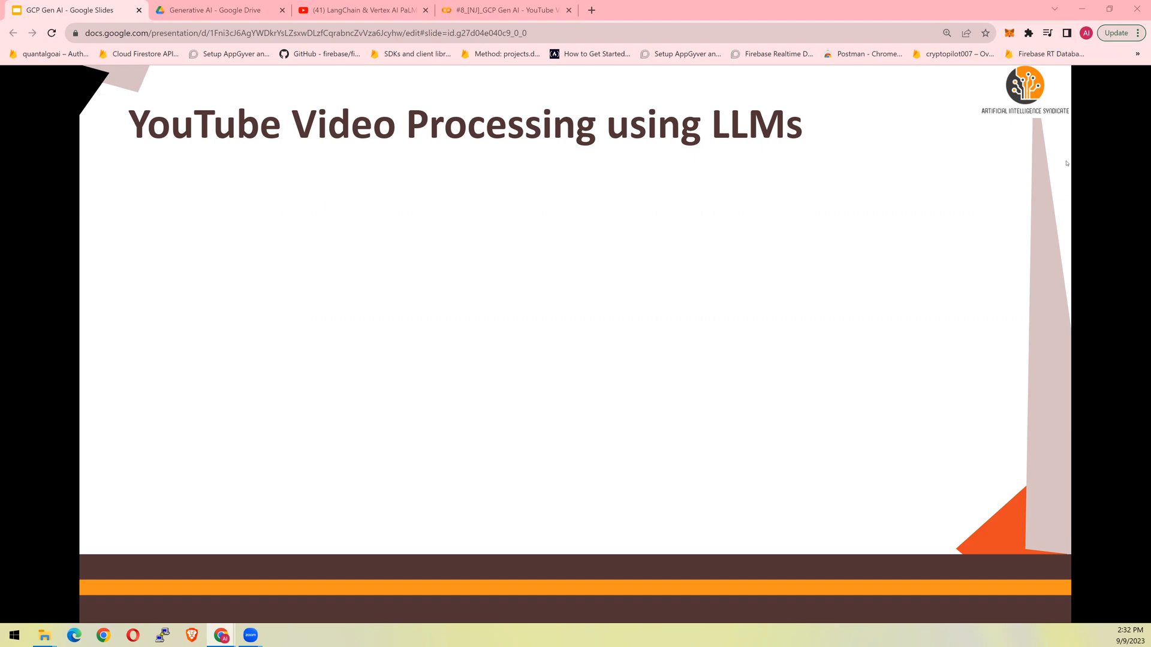
mouse_move(989, 178)
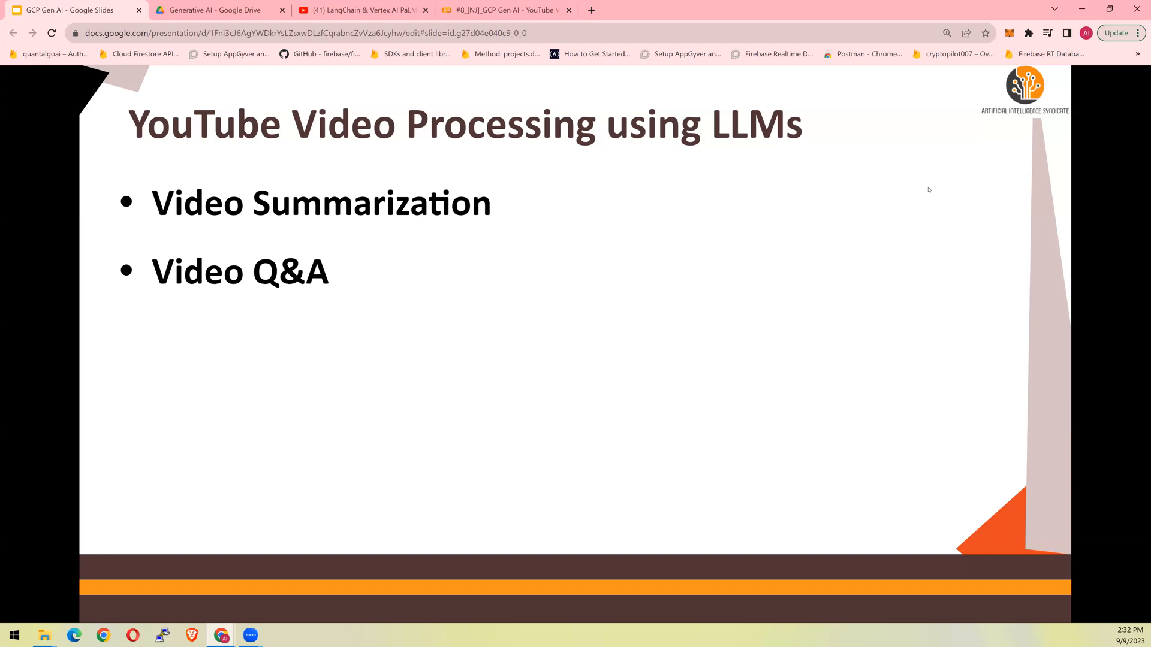
Add 'Jump-to a time - Video' as the third bullet on the YouTube Video Processing slide
type("Jump-to a time - Video")
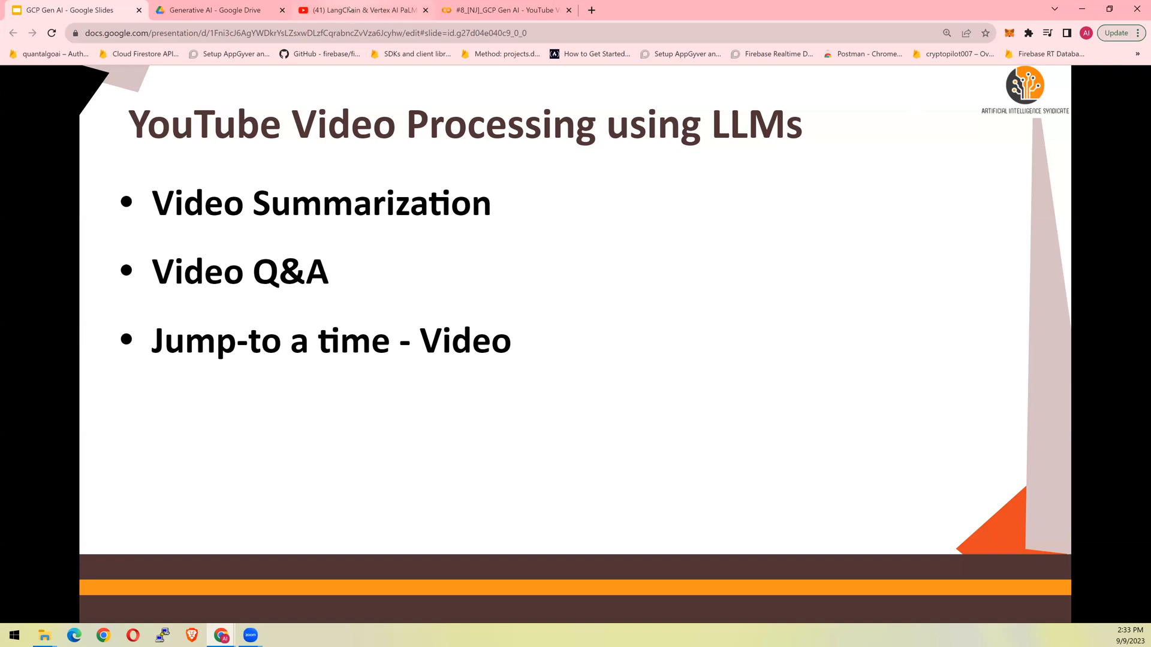
left_click(359, 10)
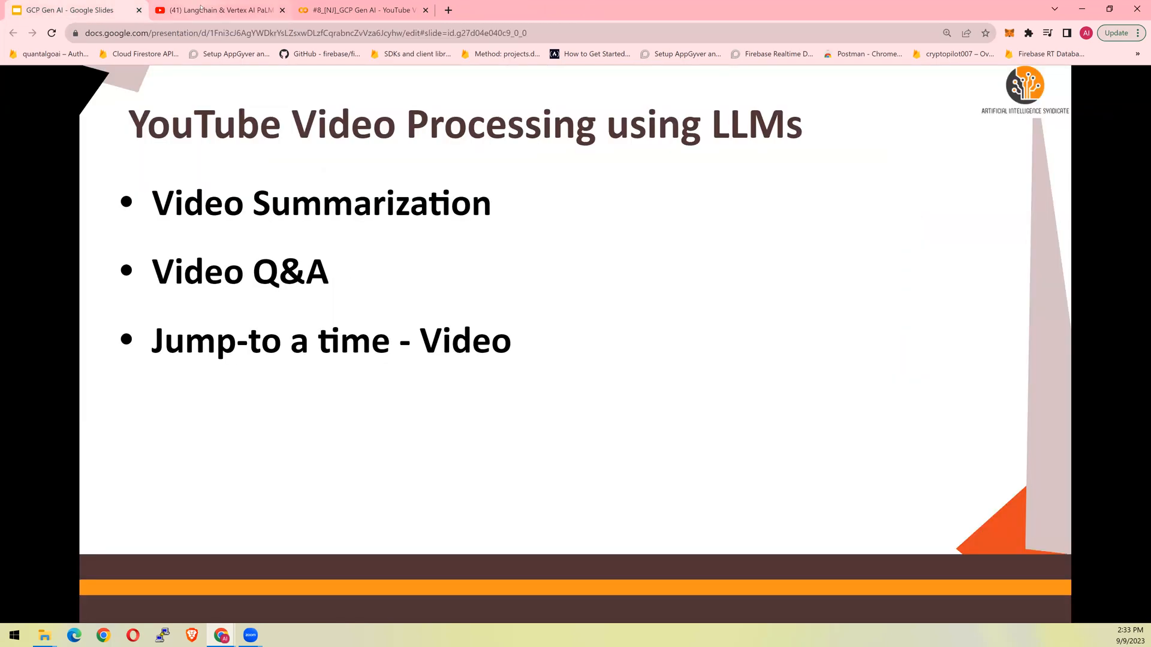
Rerun the YouTube URL cell in the summarization notebook to print video ID FtLWDjNMPgs
left_click(217, 10)
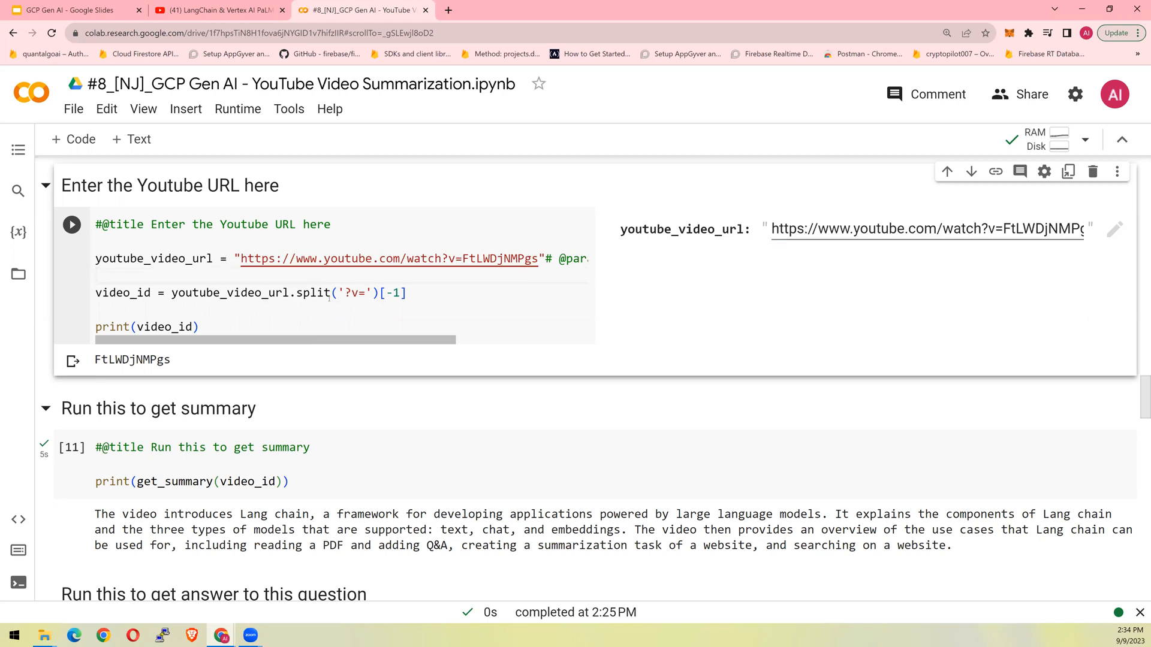
left_click(71, 224)
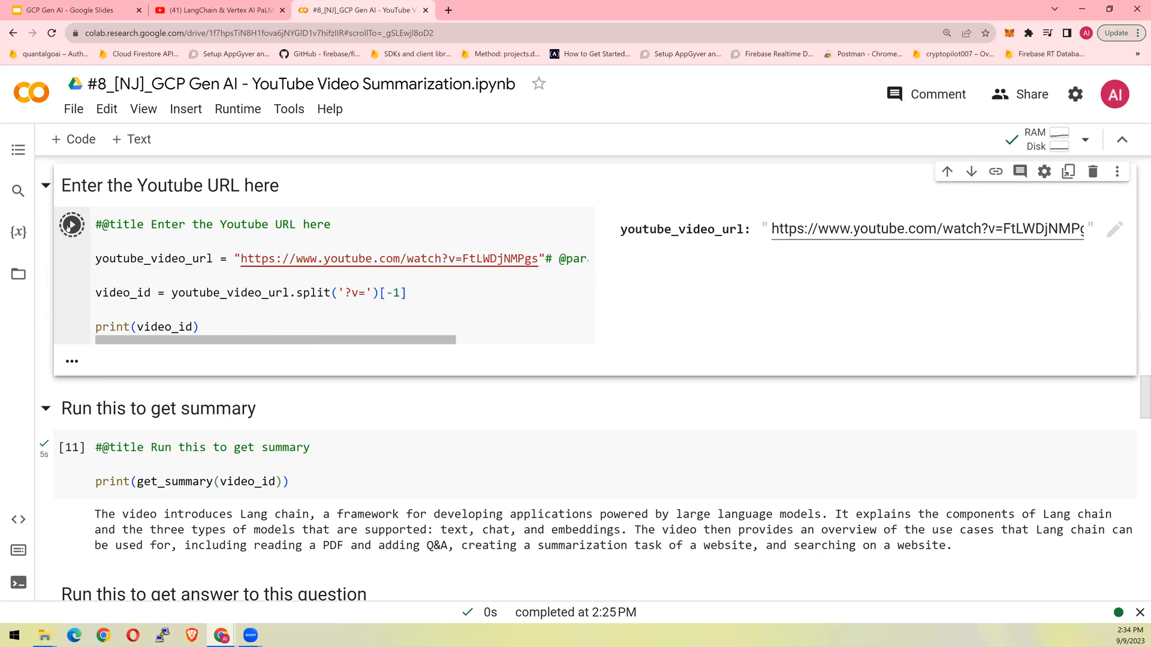
left_click(70, 225)
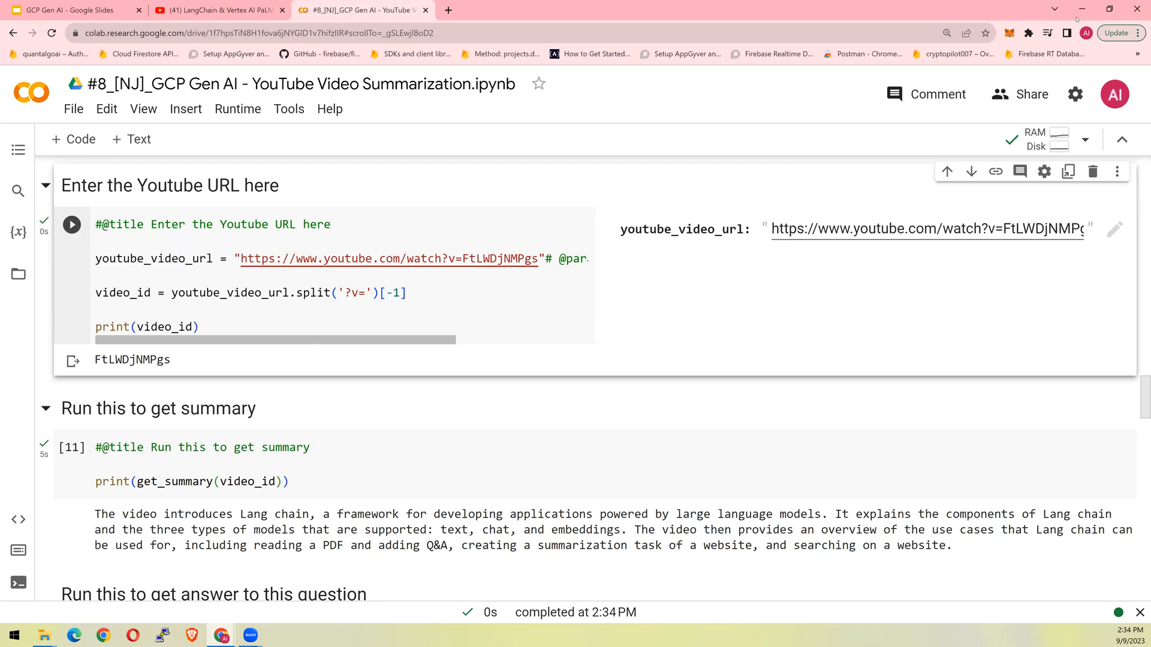
mouse_move(1046, 69)
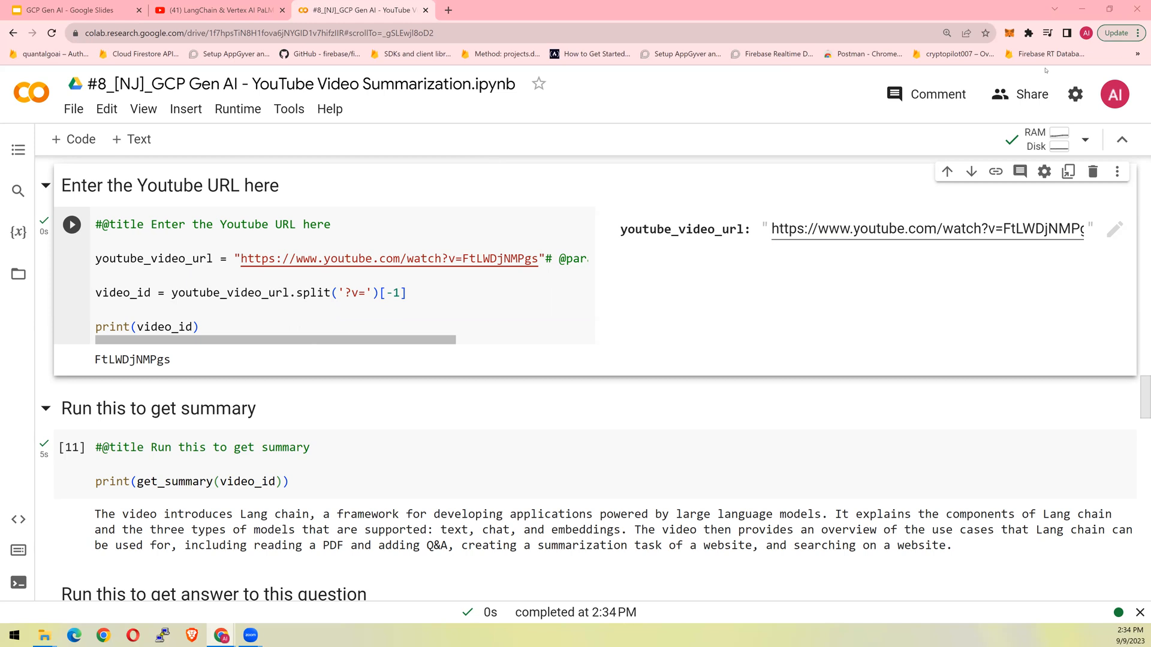
mouse_move(1045, 70)
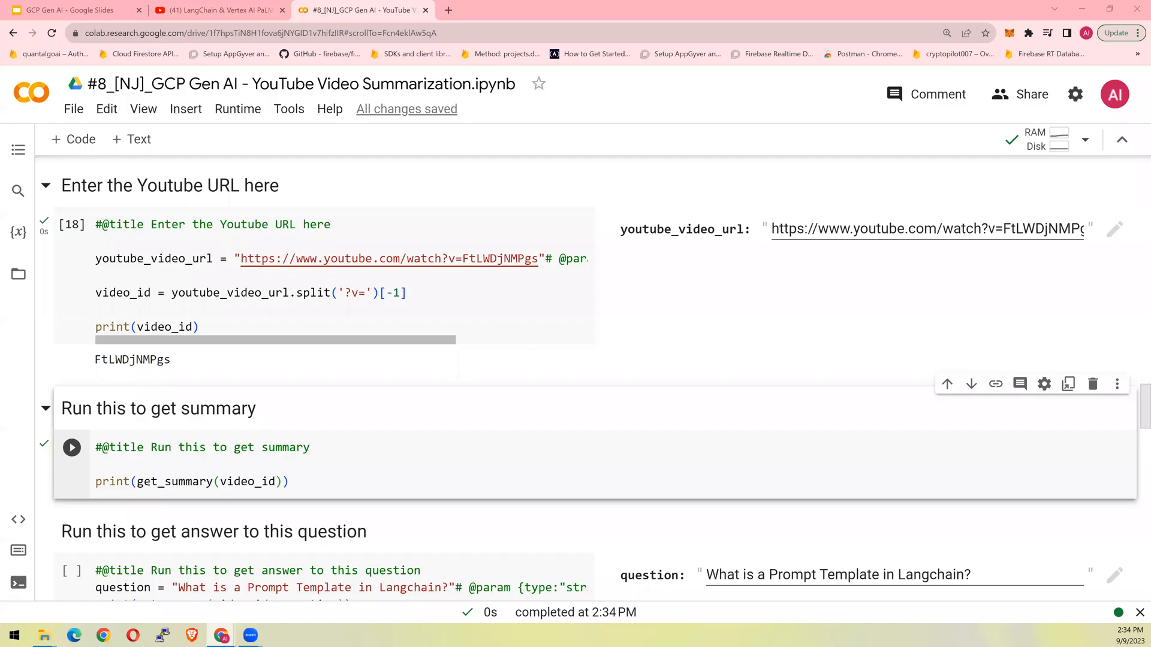
Point out get_summary and highlight the summary sentence about the three primitive models
double_click(175, 482)
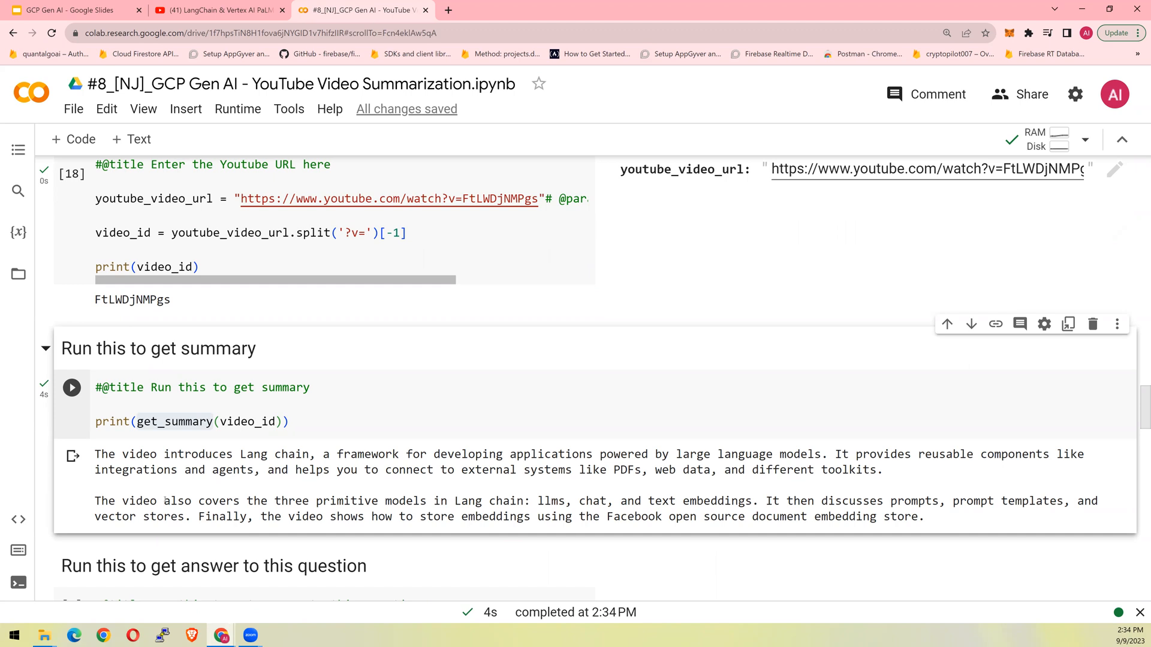
left_click_drag(163, 501, 502, 501)
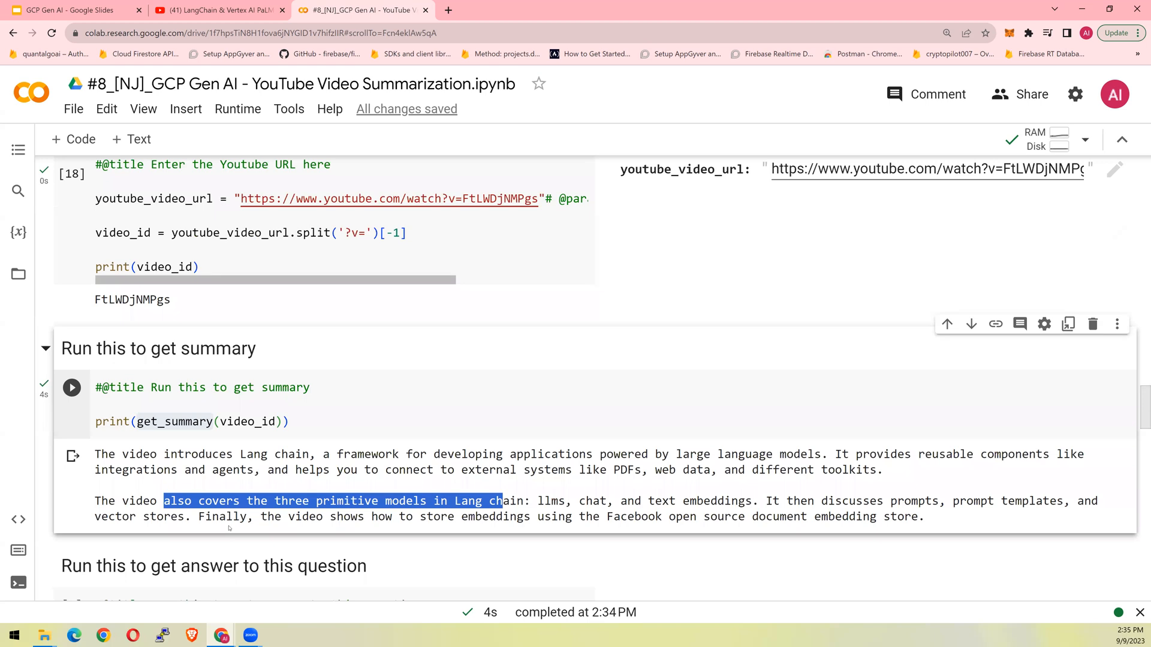
scroll("down", 3)
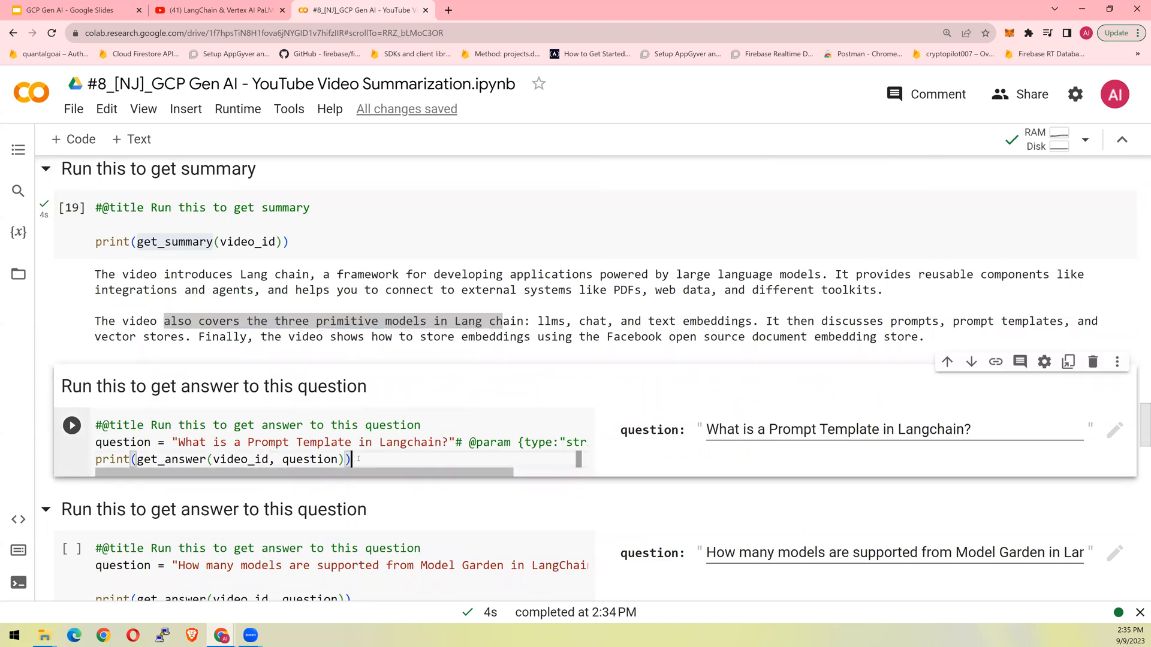
Run get_answer for 'What is a Prompt Template in Langchain?' and view the answer
double_click(170, 459)
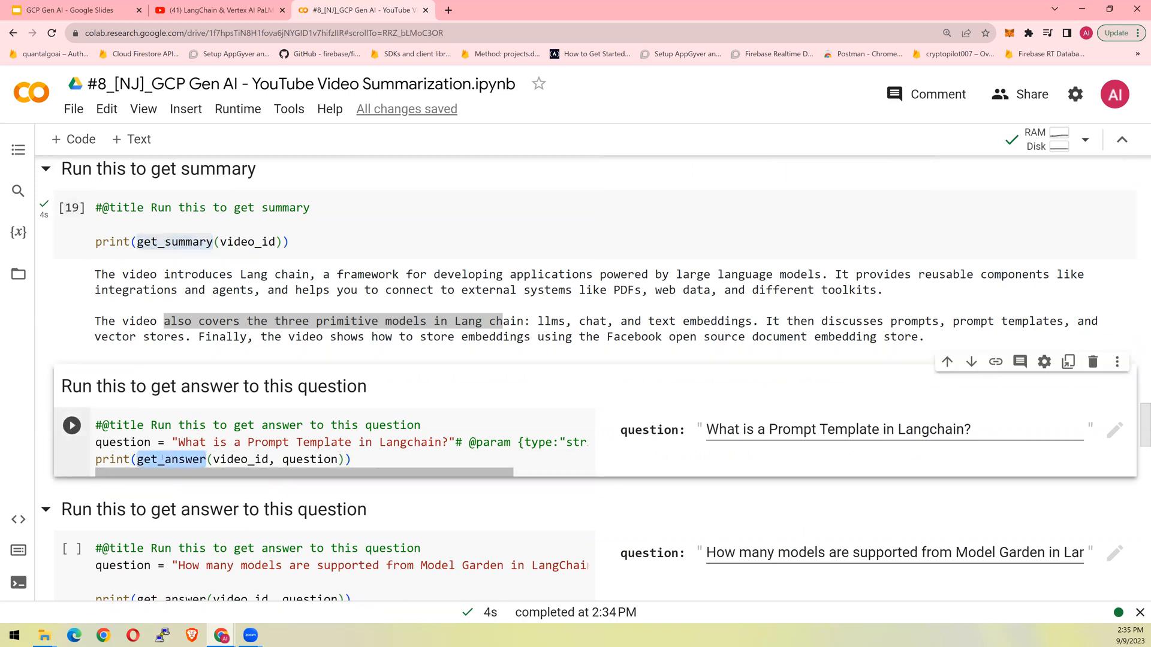
left_click(71, 425)
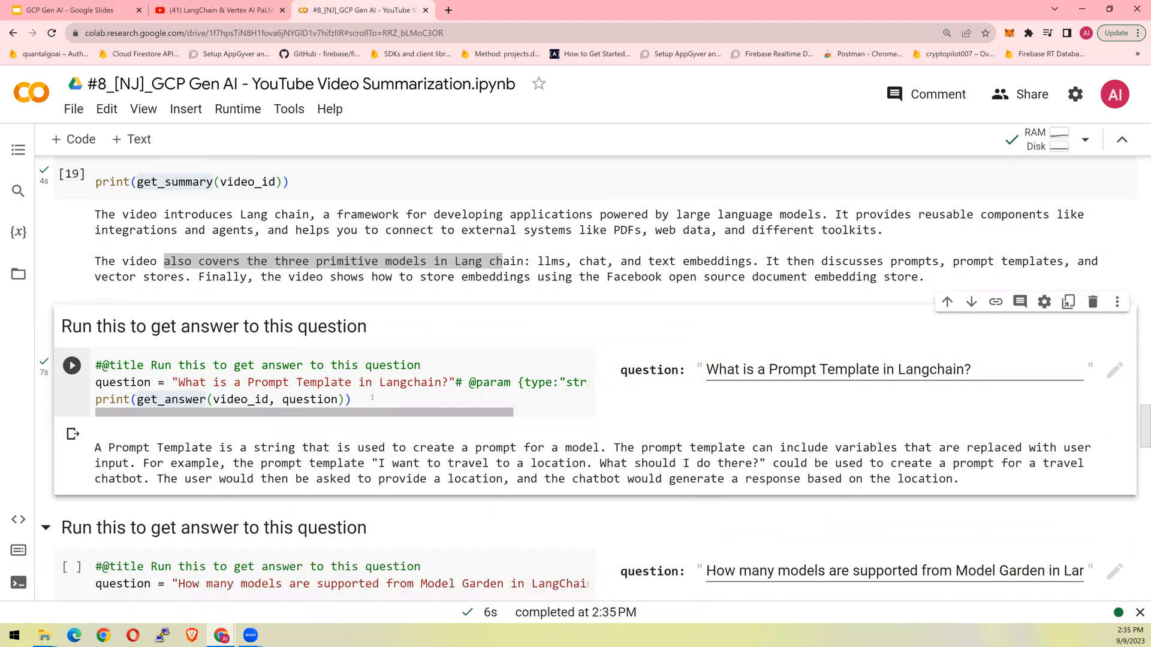
mouse_move(336, 442)
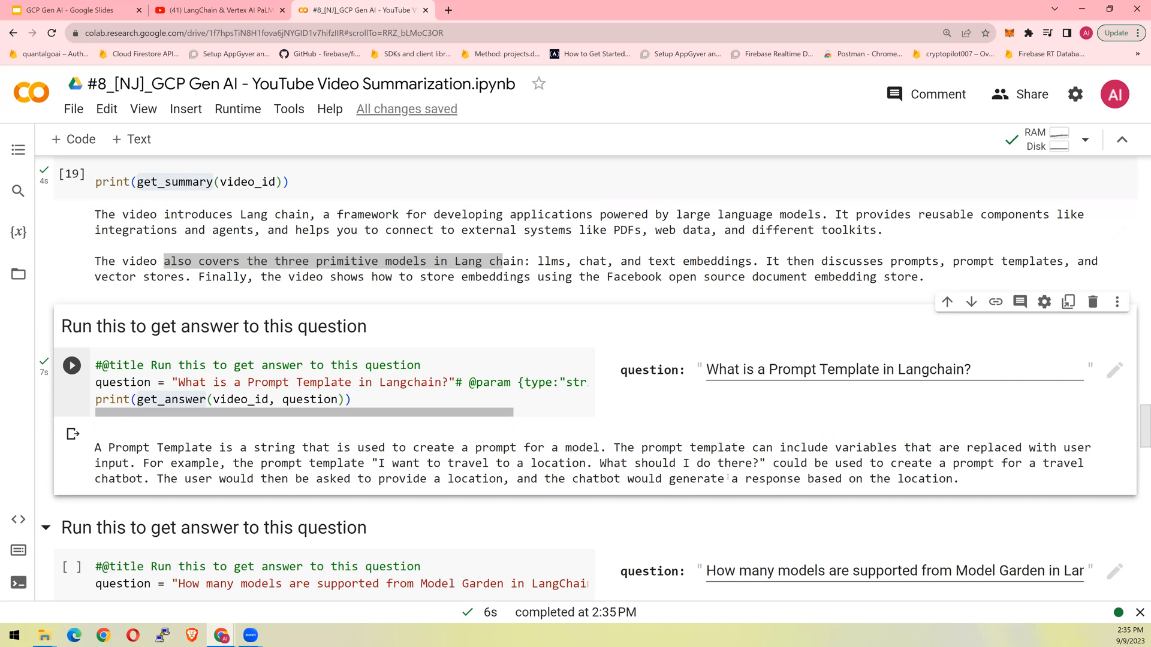
scroll("down", 3)
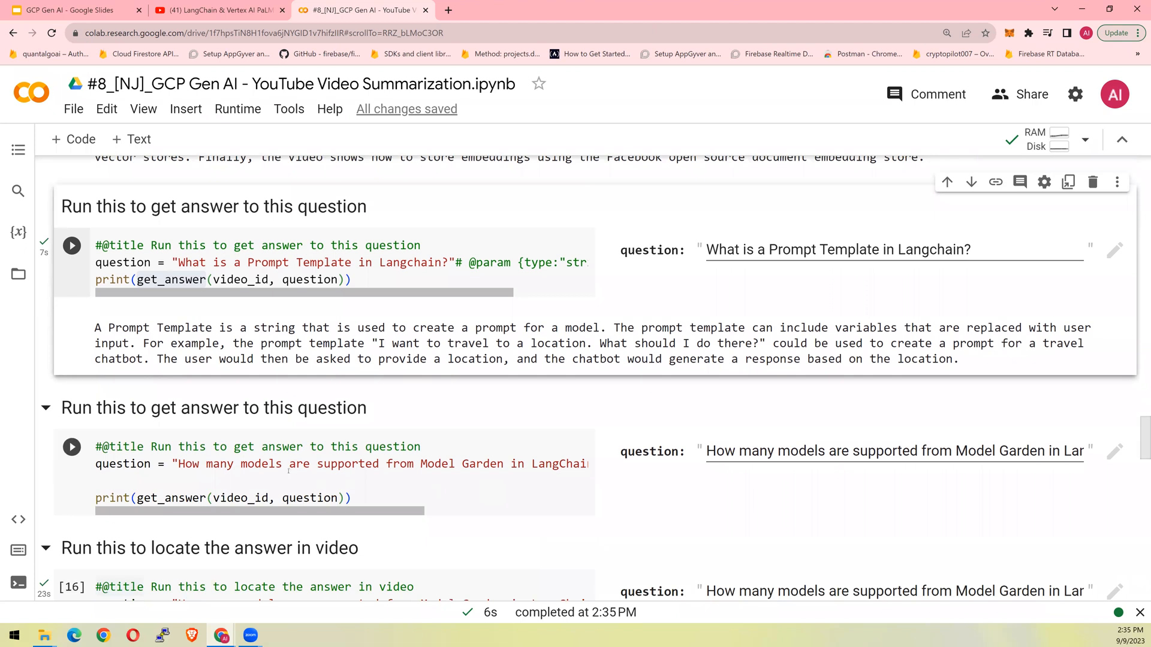
Run the Model Garden question and highlight the three model names in the answer
left_click(282, 463)
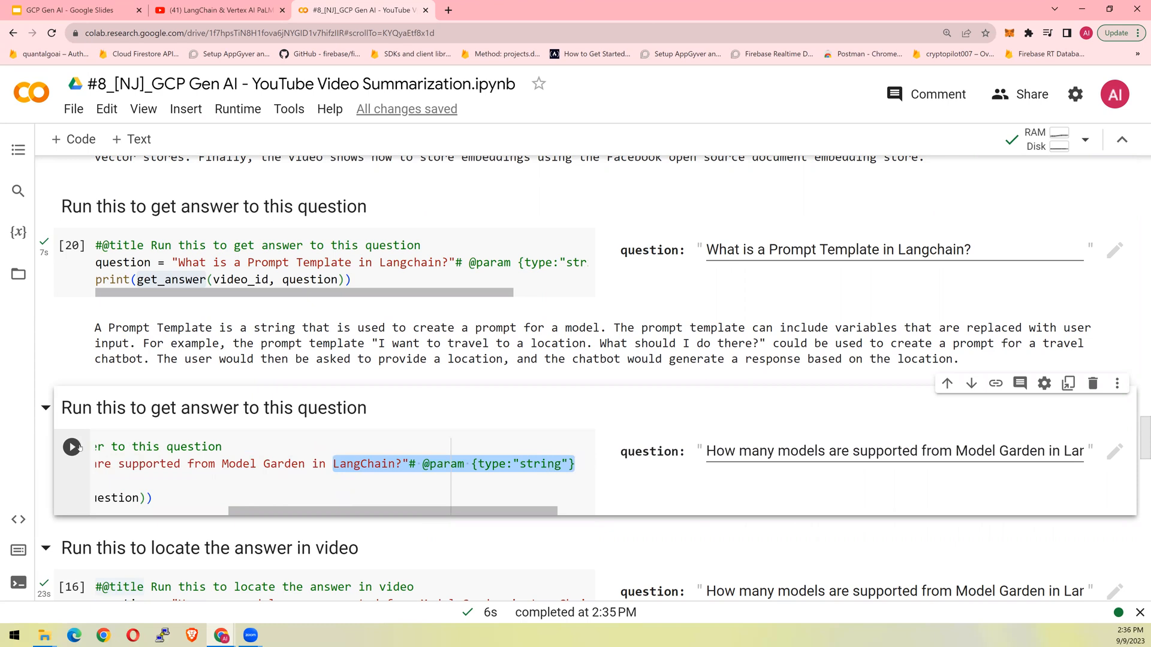
left_click(72, 447)
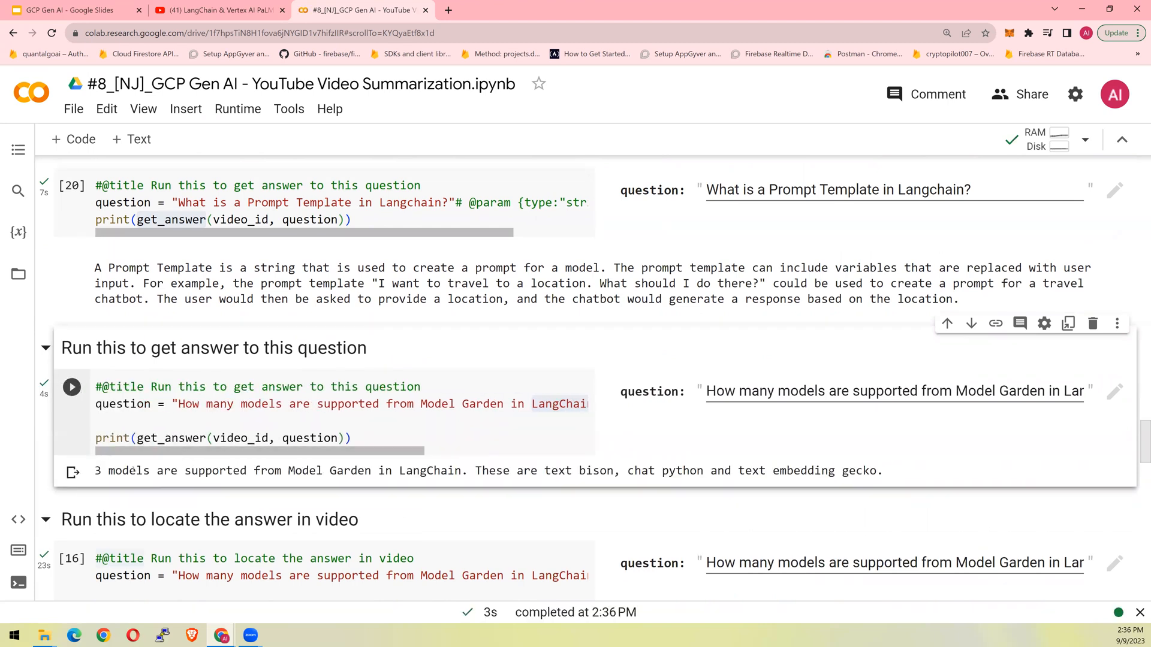
left_click_drag(130, 470, 455, 470)
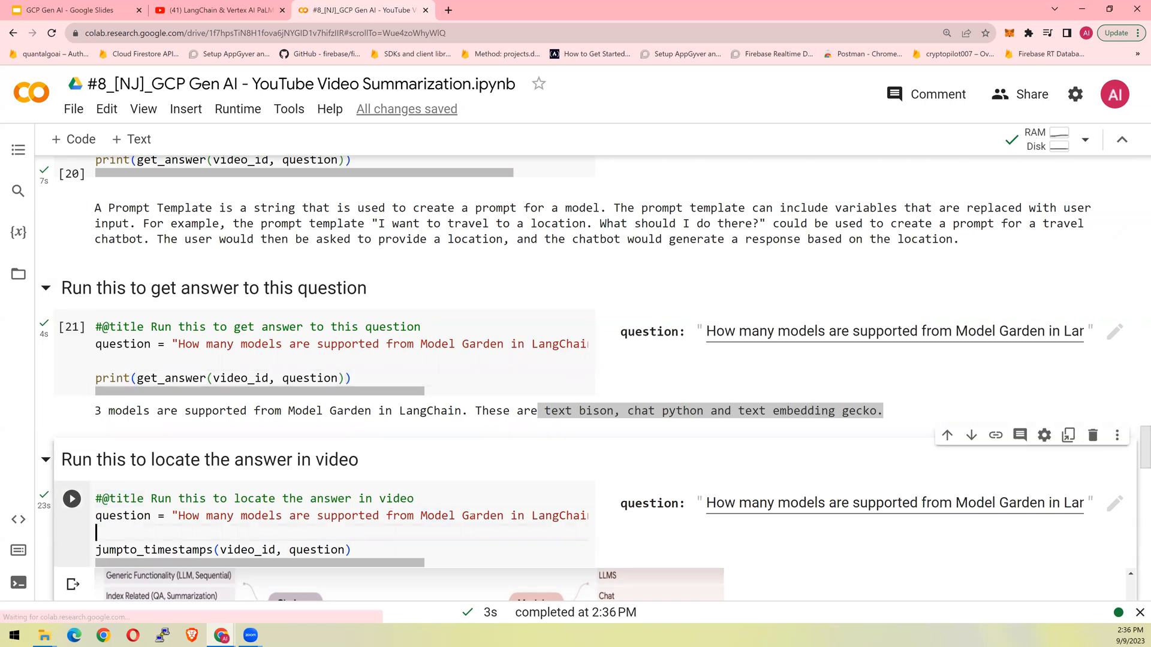
mouse_move(752, 582)
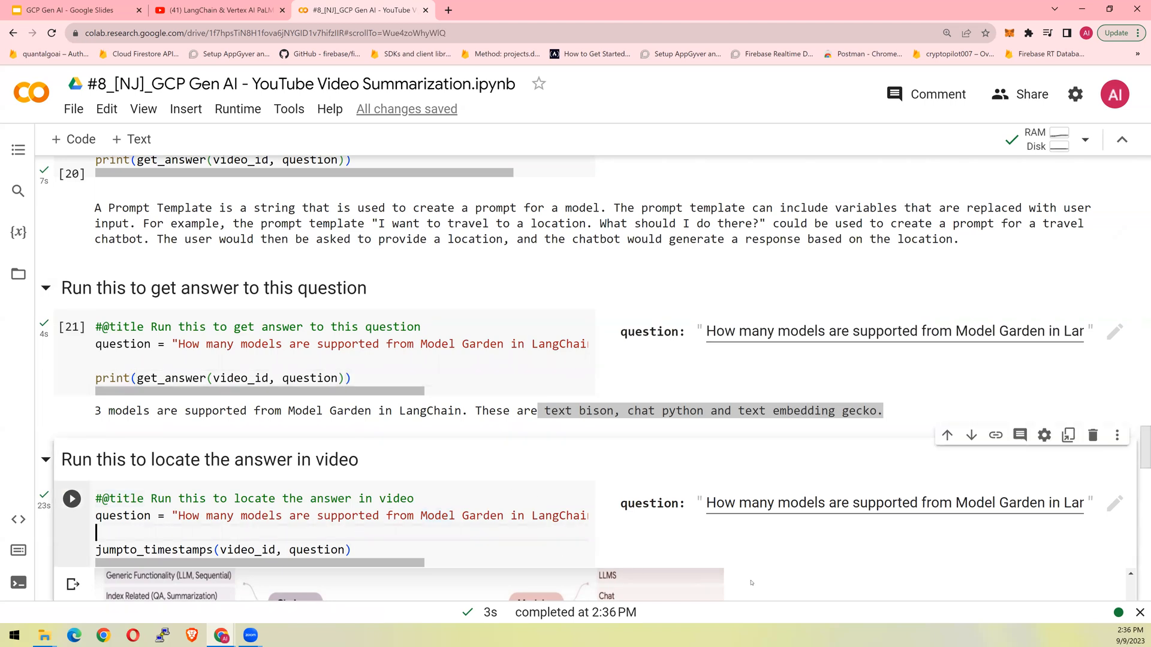
Review the locate-answer output, highlighting the question and answer above the 56.5% and 48.3% transcript matches
scroll("down", 3)
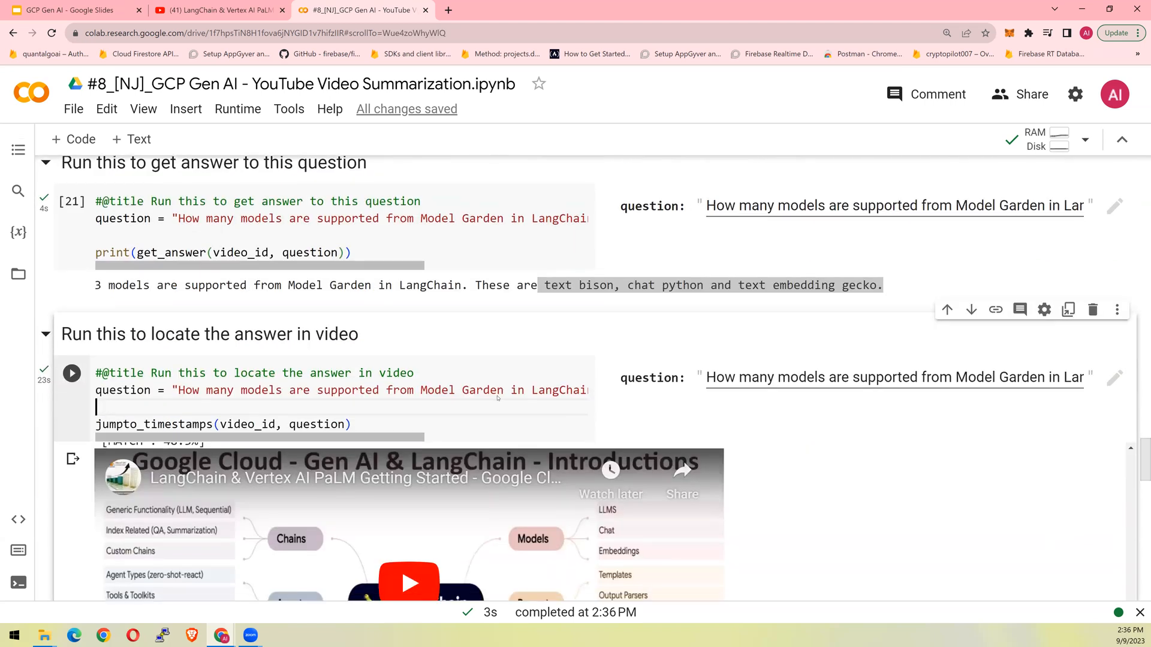
scroll("down", 3)
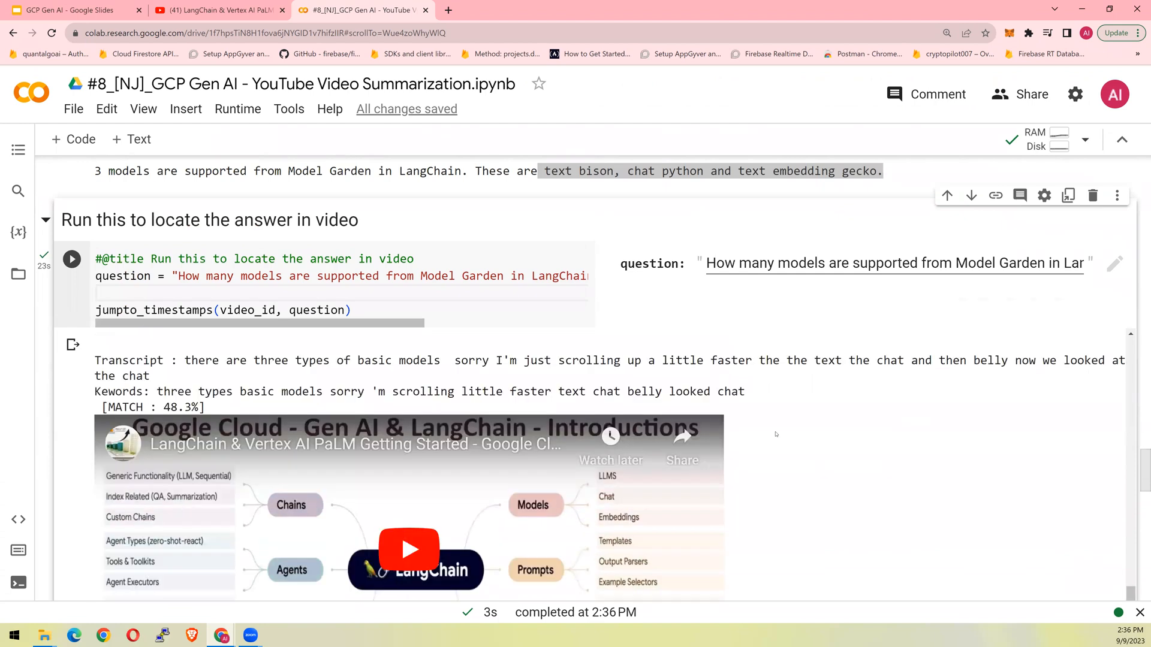
left_click(71, 258)
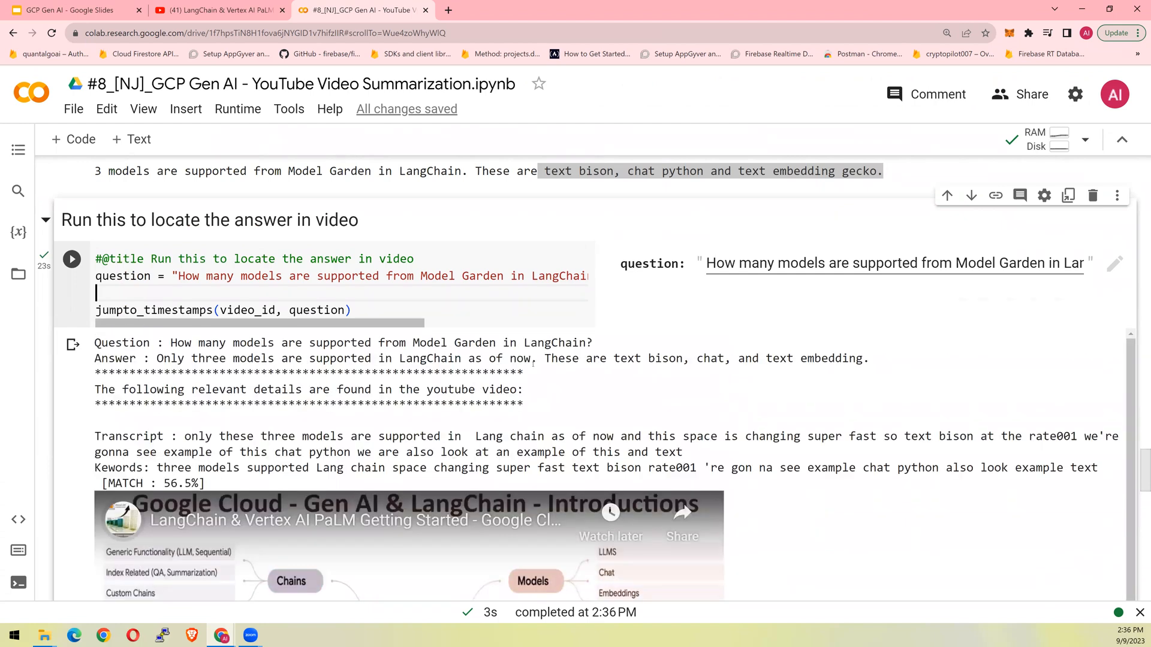
scroll("down", 3)
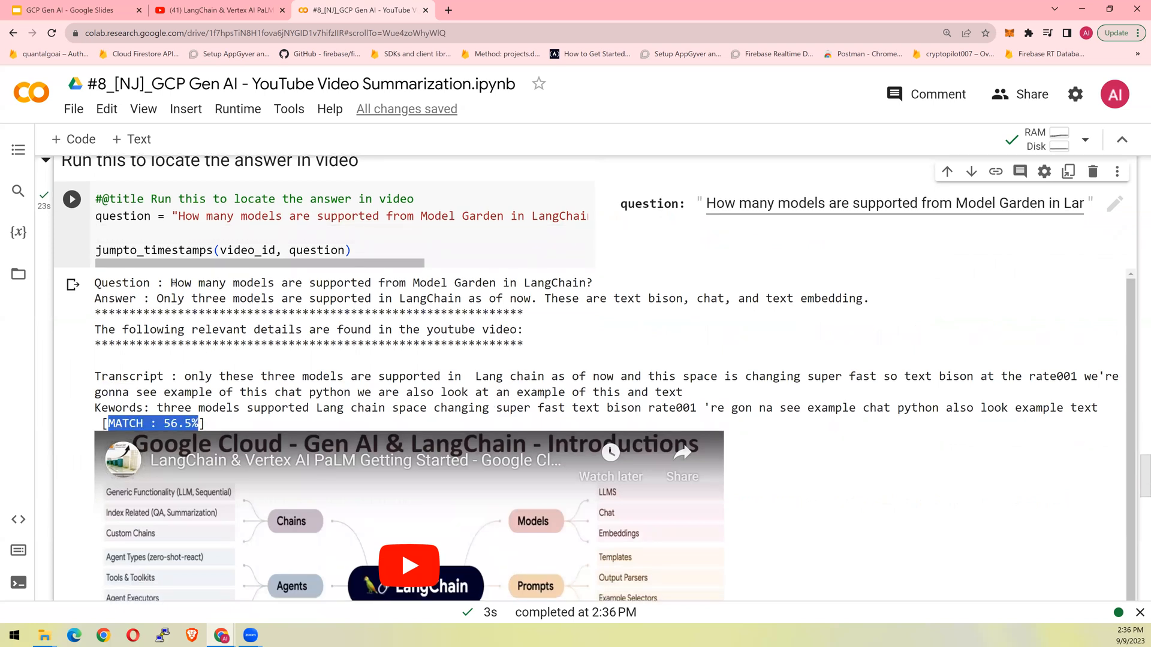
left_click_drag(170, 283, 867, 299)
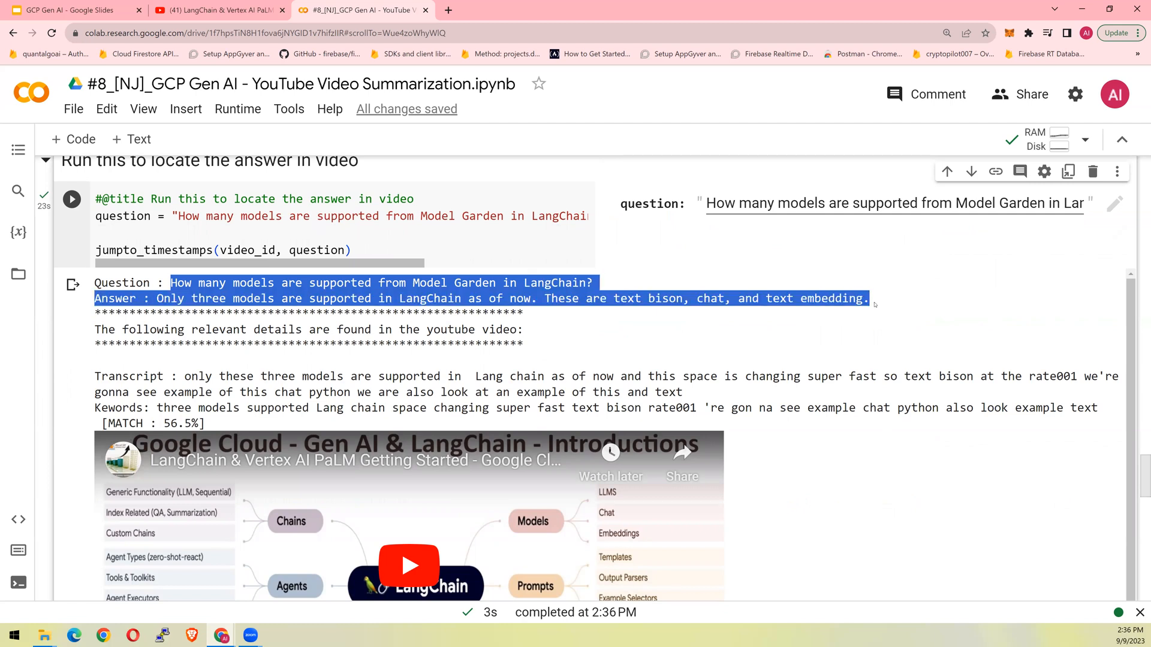
scroll("down", 3)
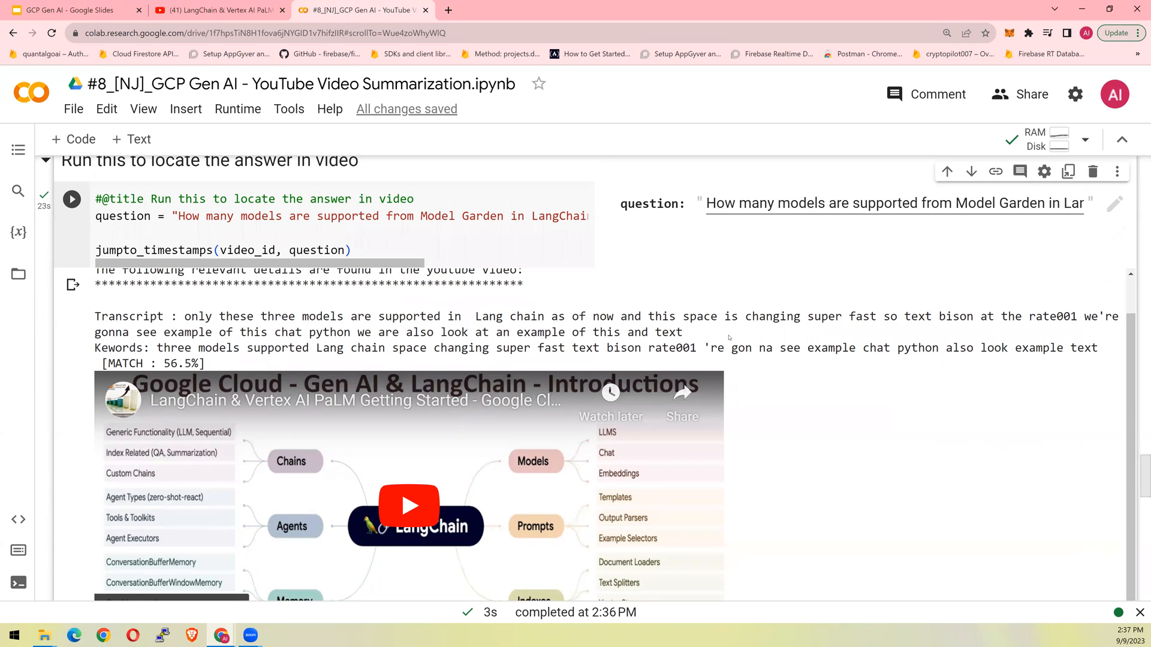
scroll("down", 3)
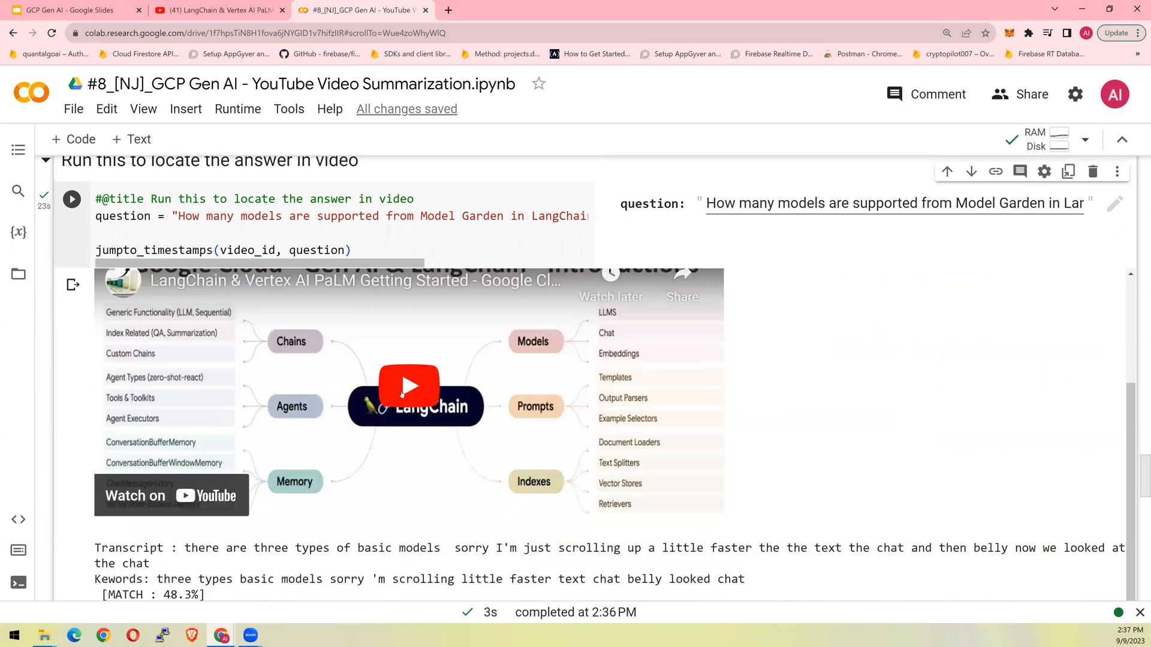
Play the matched 2:27 clip in the notebook and dismiss the suggested-videos overlay
left_click(408, 387)
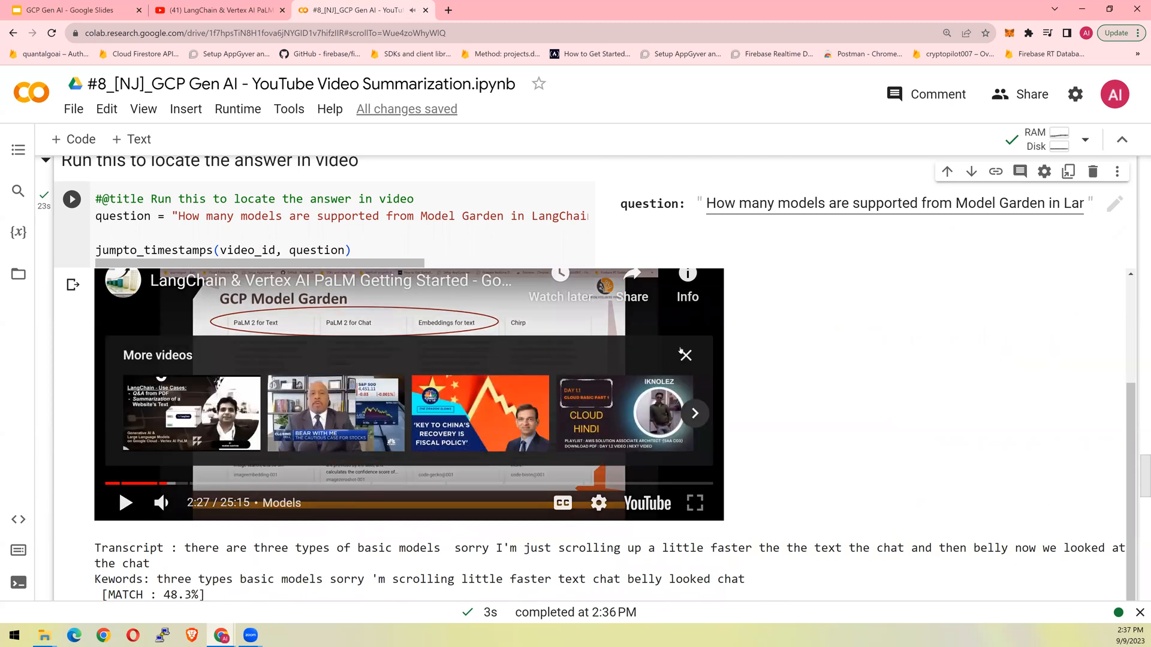
left_click(684, 355)
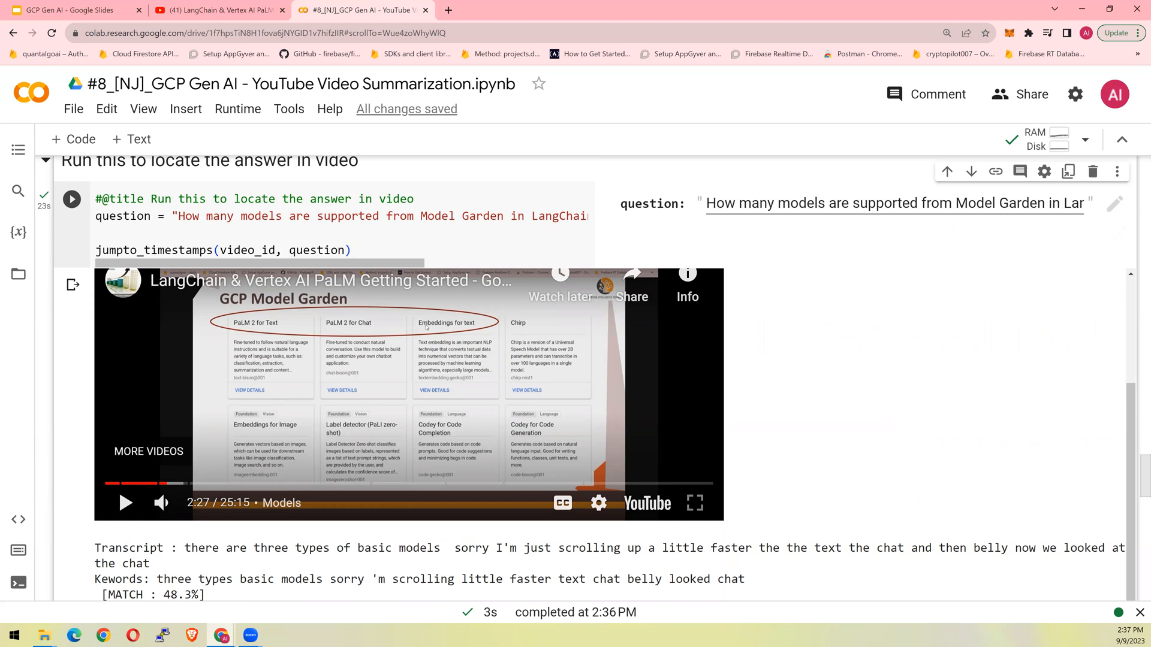
mouse_move(751, 429)
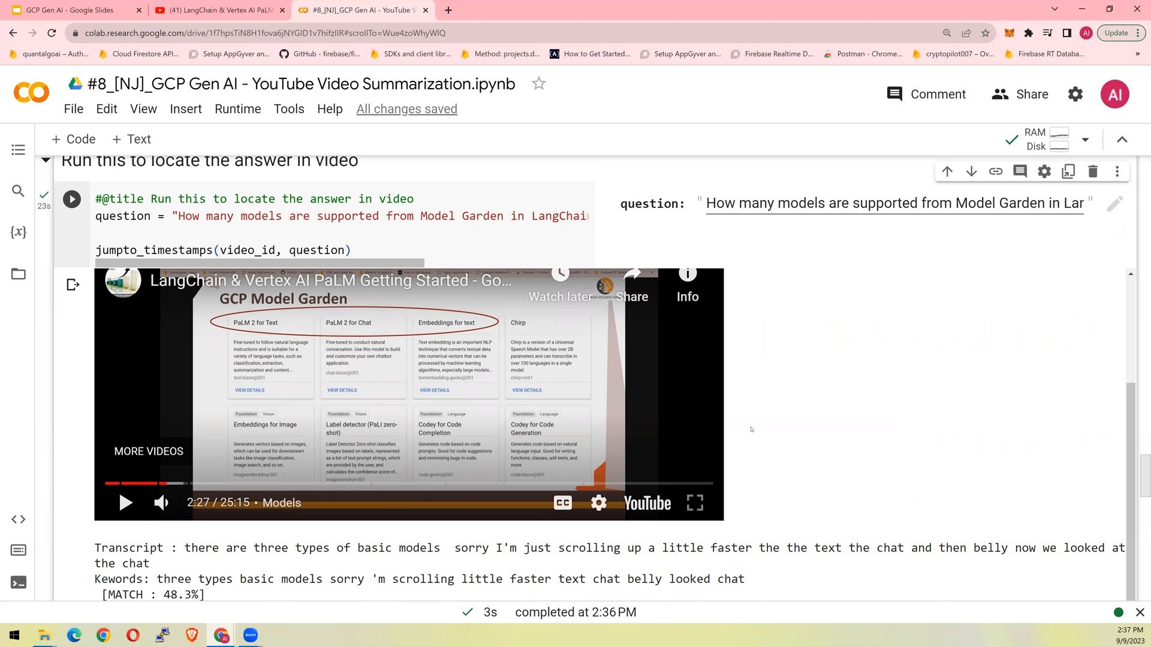
scroll("down", 3)
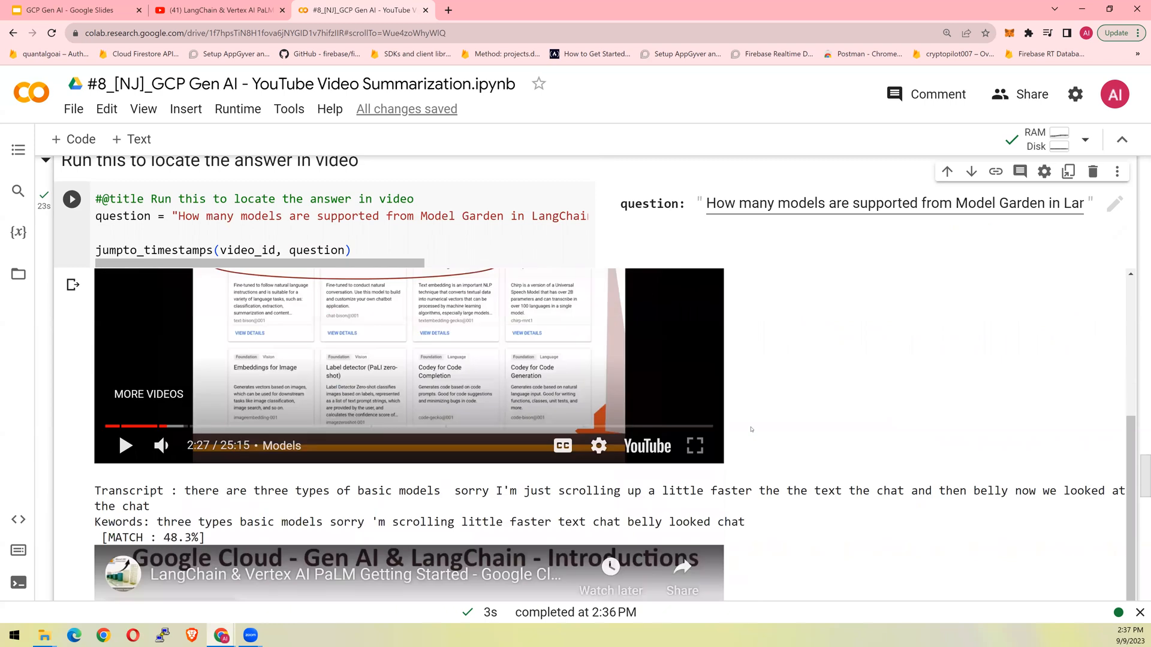
scroll("down", 3)
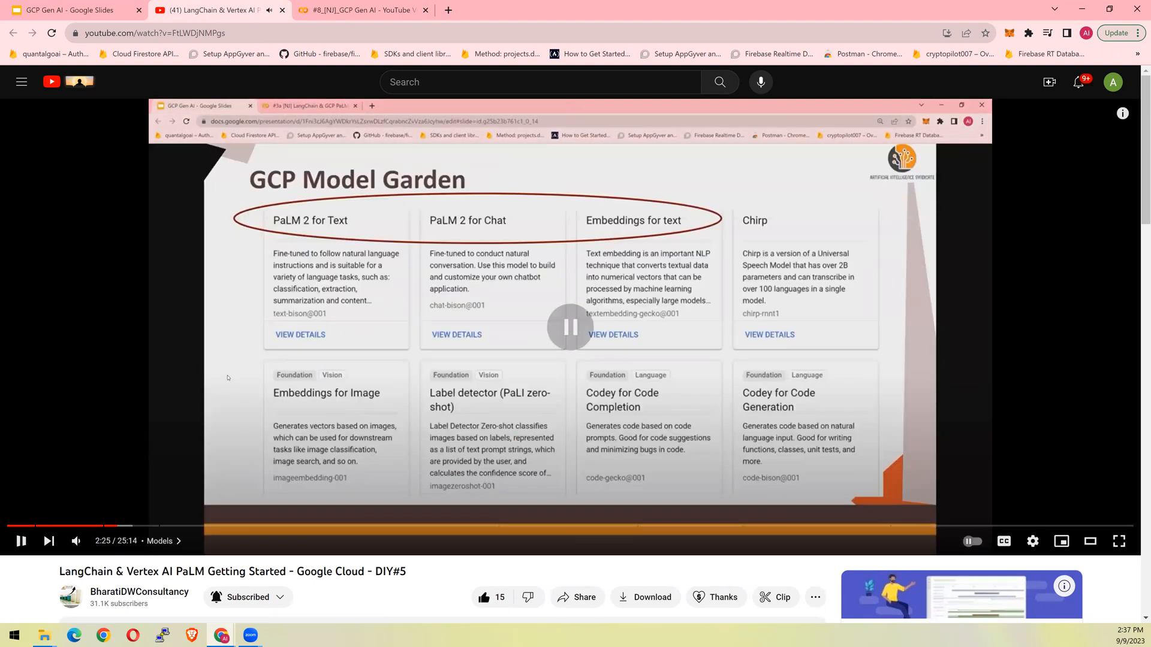
Pause the LangChain video at 2:25 on the GCP Model Garden slide
left_click(21, 541)
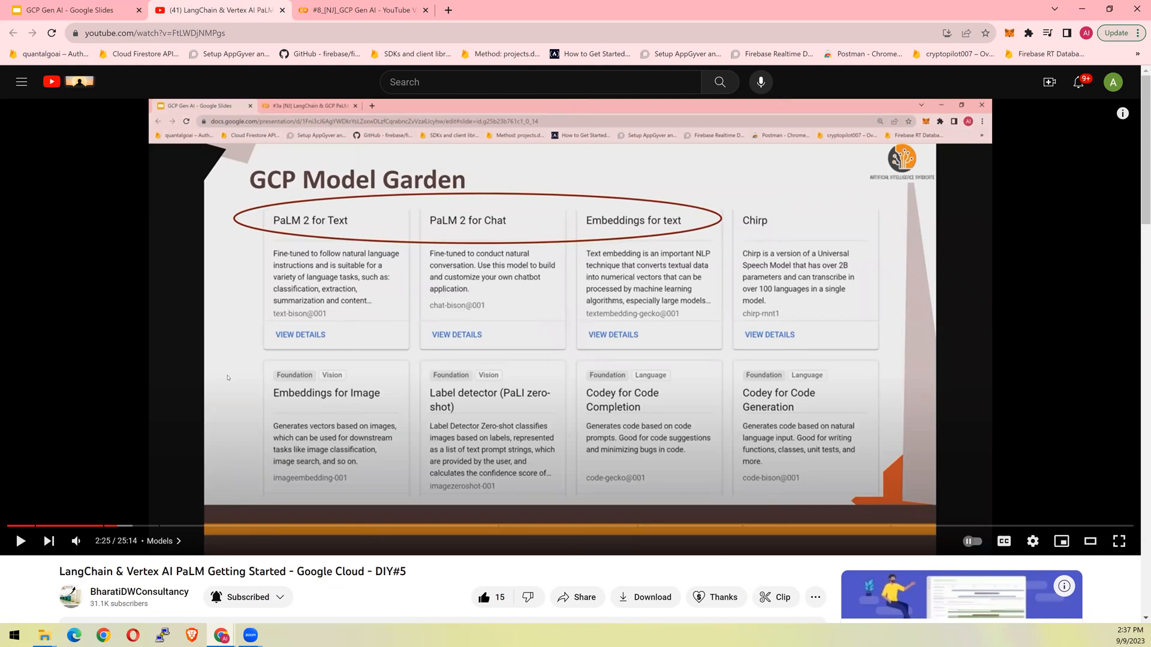
mouse_move(431, 253)
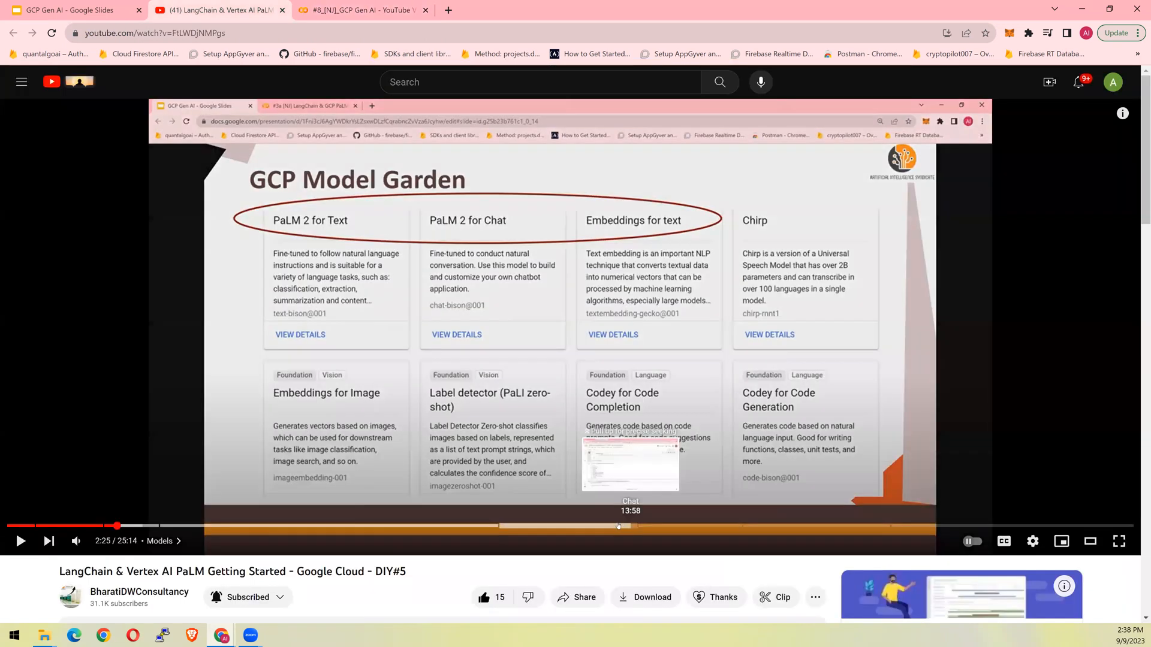
mouse_move(845, 526)
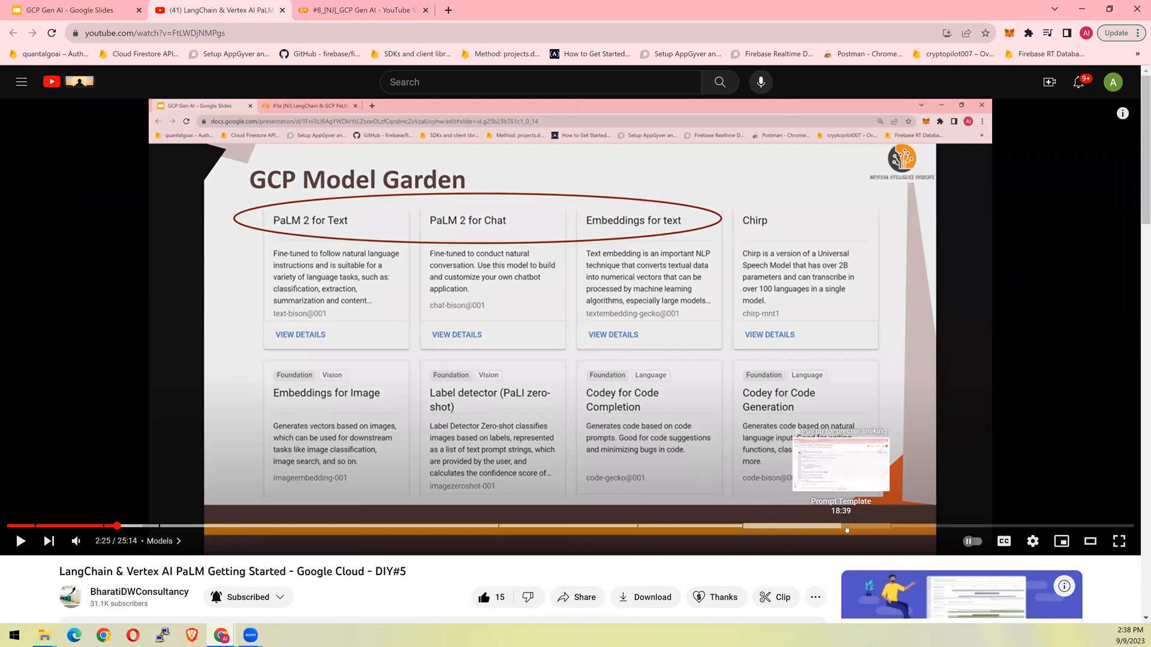
mouse_move(864, 526)
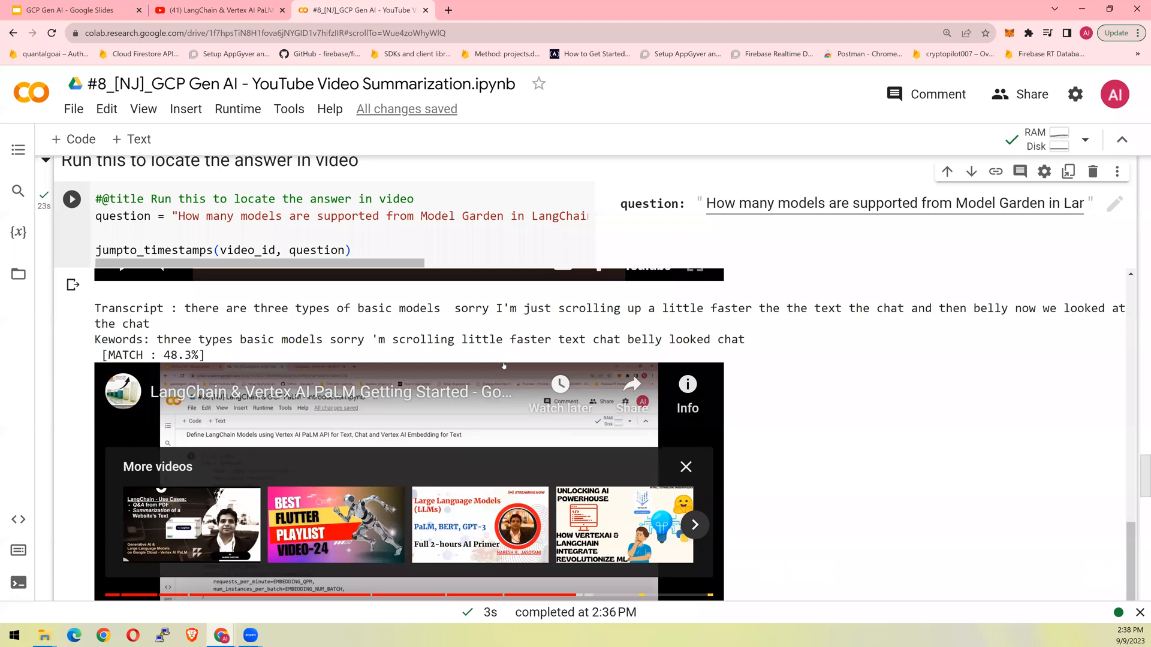
Scroll to the 46.1% match about three primitive models and start its embedded clip
scroll("down", 3)
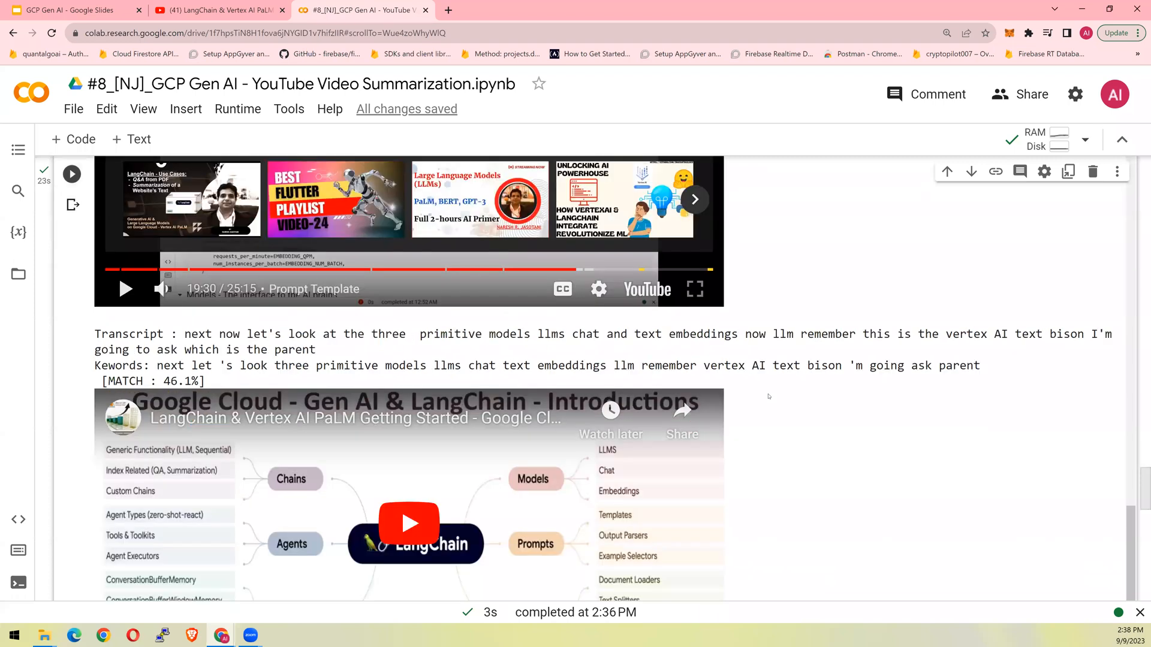
scroll("down", 3)
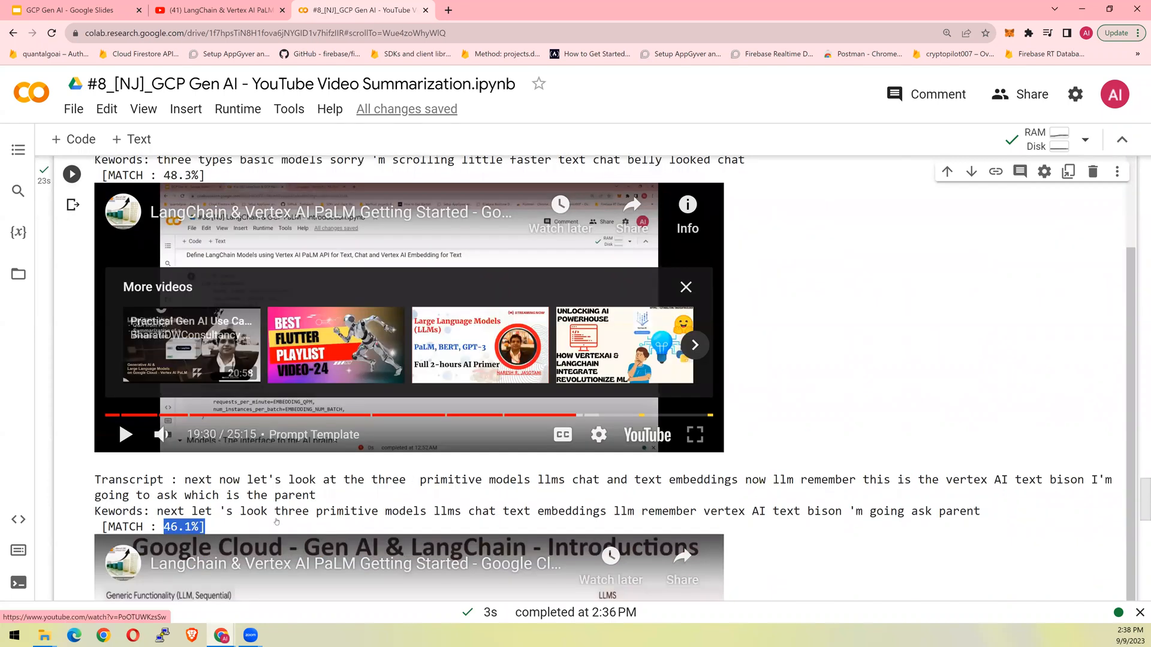
scroll("down", 3)
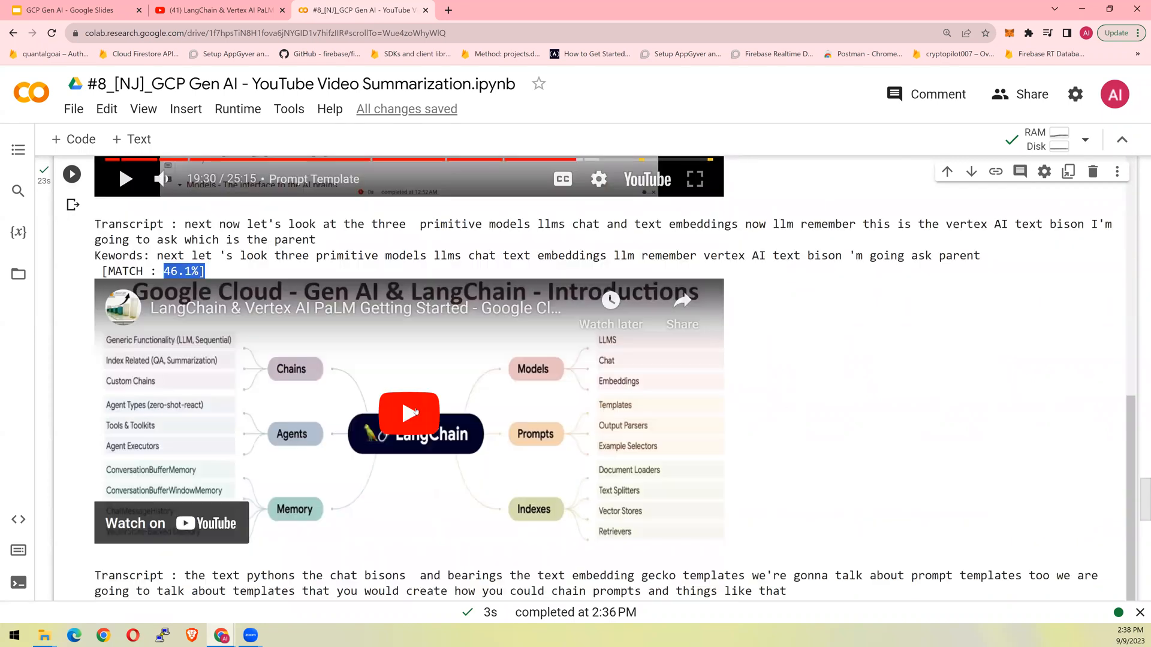
left_click(409, 413)
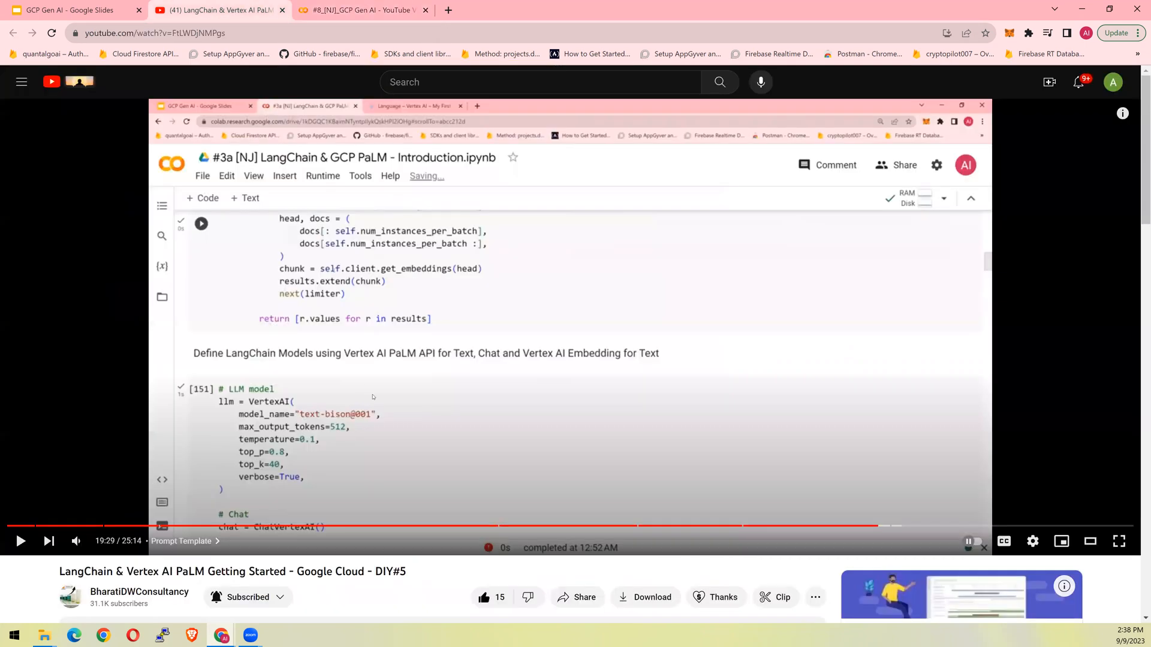
mouse_move(474, 525)
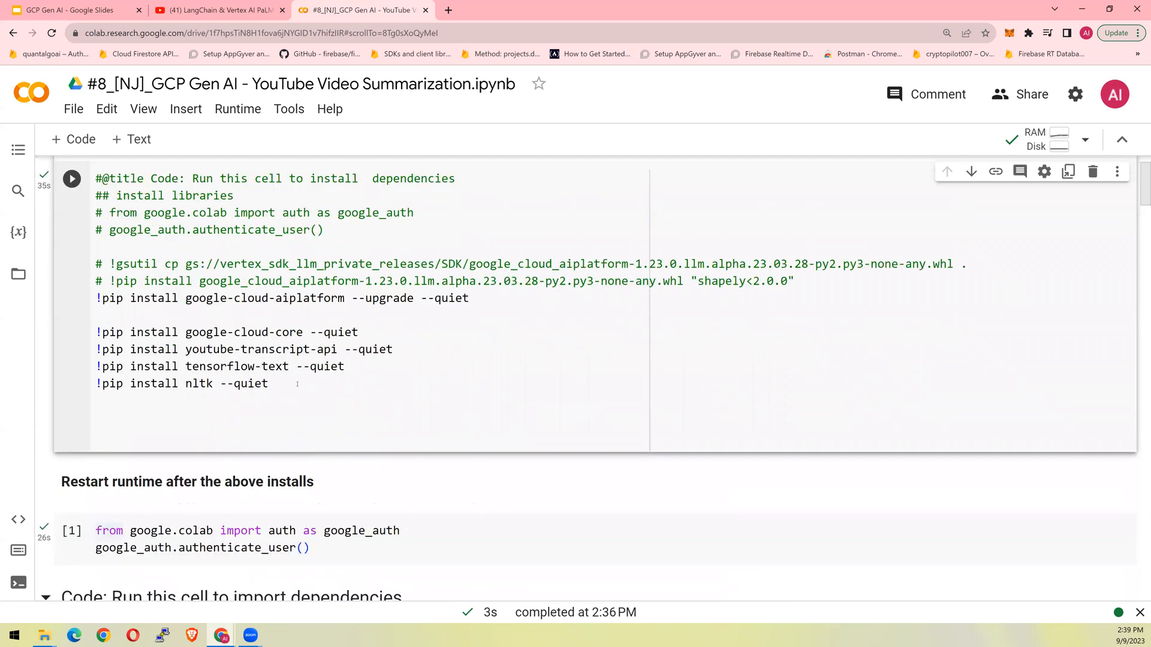
Highlight the pip install lines, check the Runtime menu, and move to the import-dependencies cell
left_click_drag(96, 299, 268, 387)
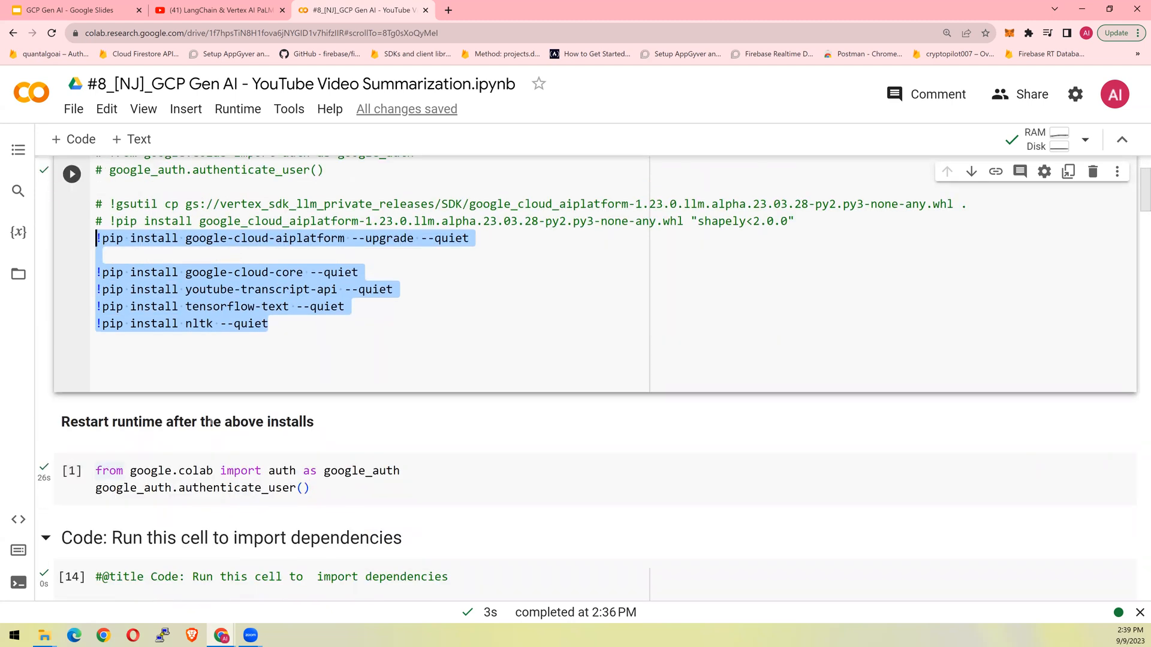
left_click(237, 109)
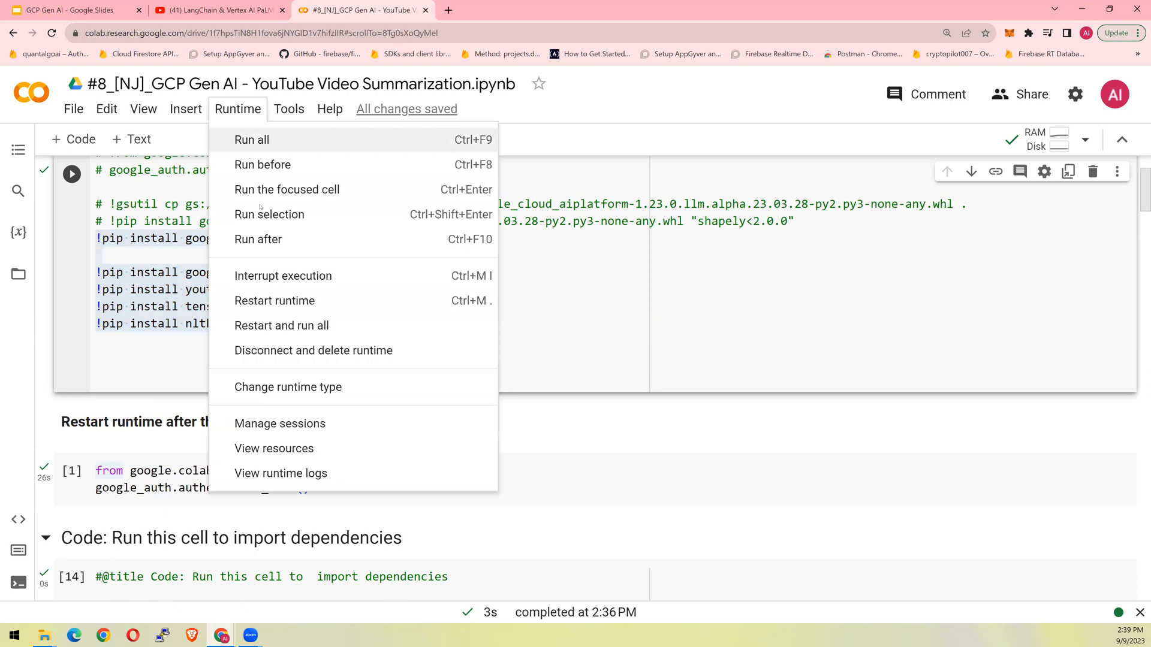
mouse_move(544, 318)
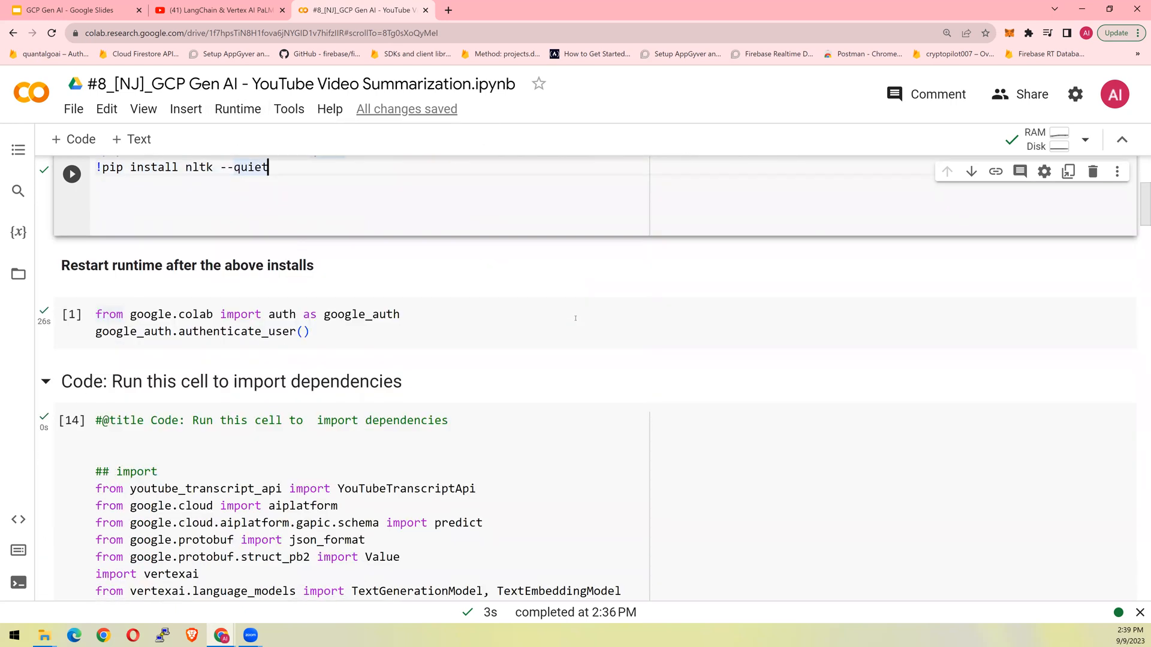
scroll("down", 3)
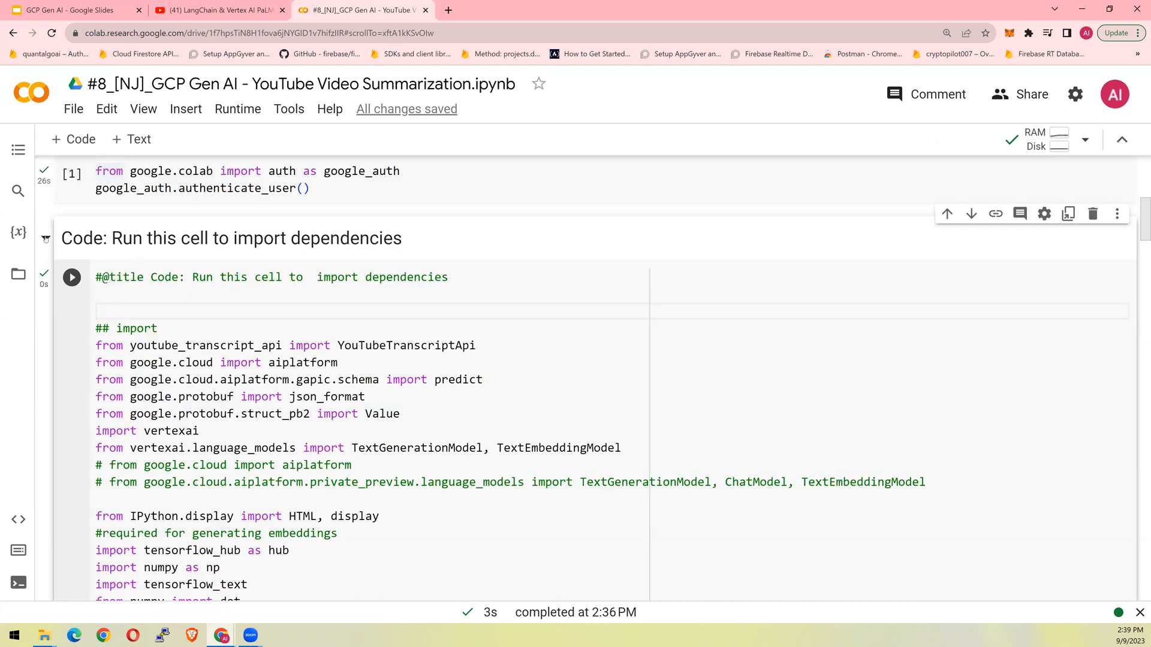
left_click(71, 277)
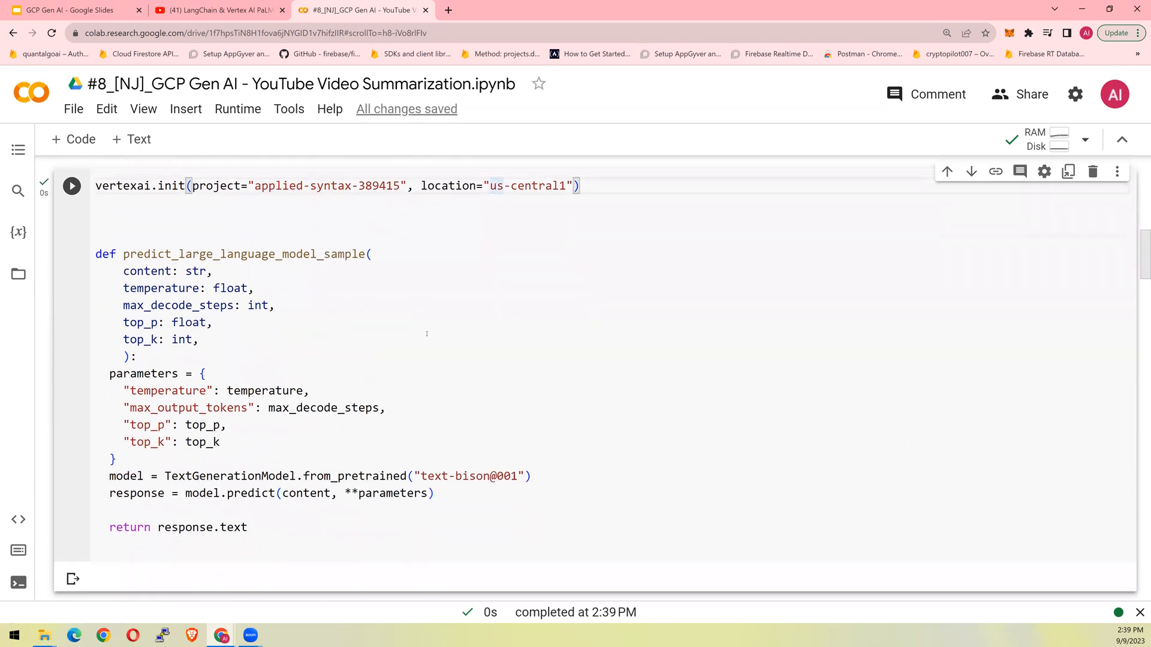
Highlight the predict_large_language_model_sample function and its text-bison@001 model string, then reveal the parameters cell
double_click(244, 254)
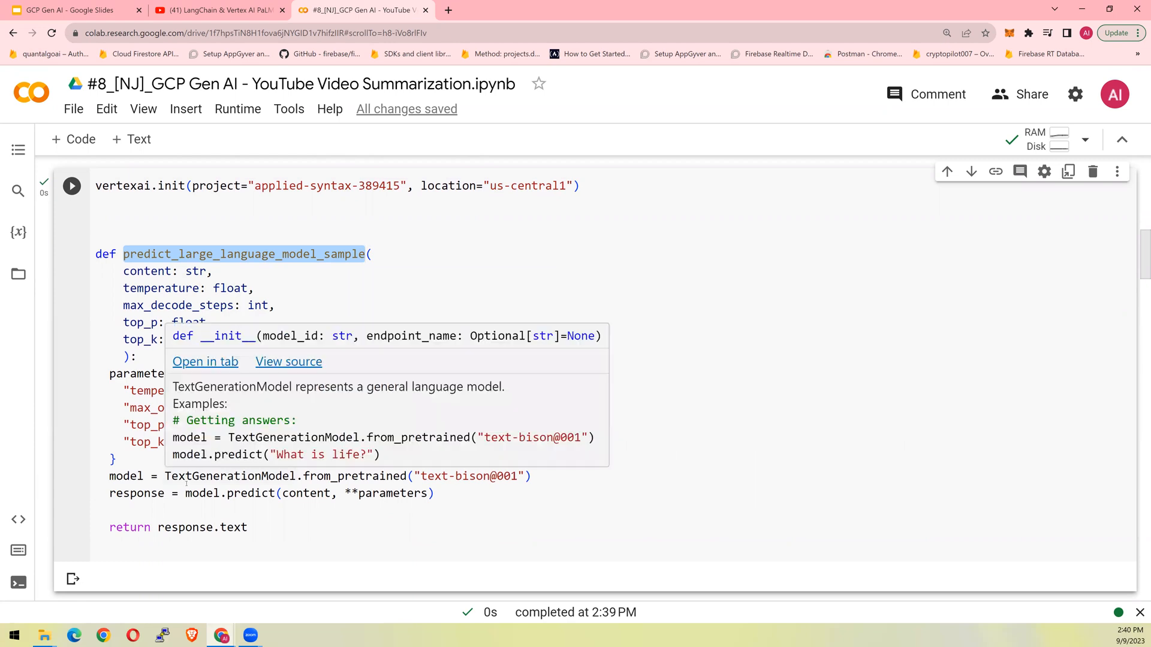
left_click(428, 476)
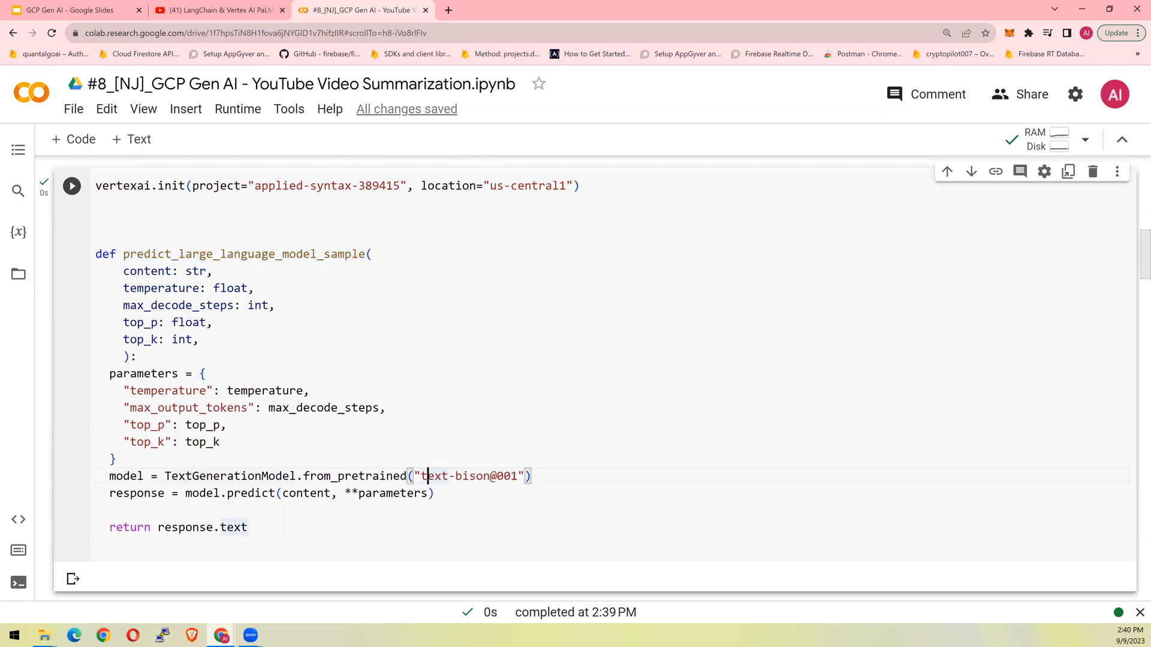
double_click(474, 476)
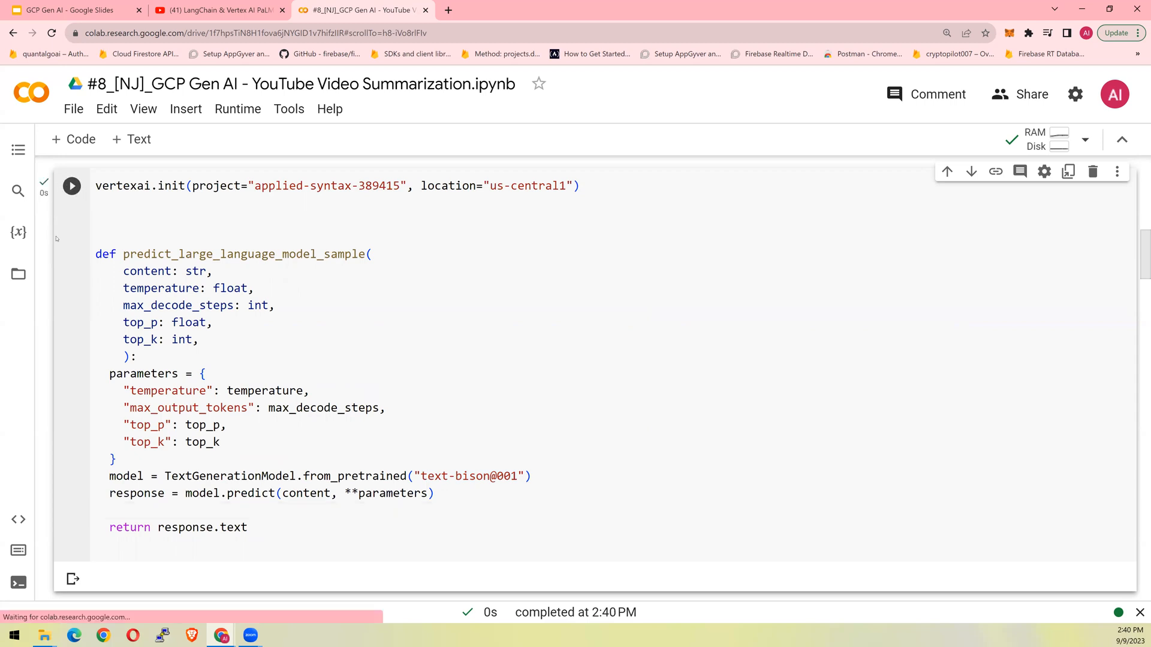
scroll("down", 3)
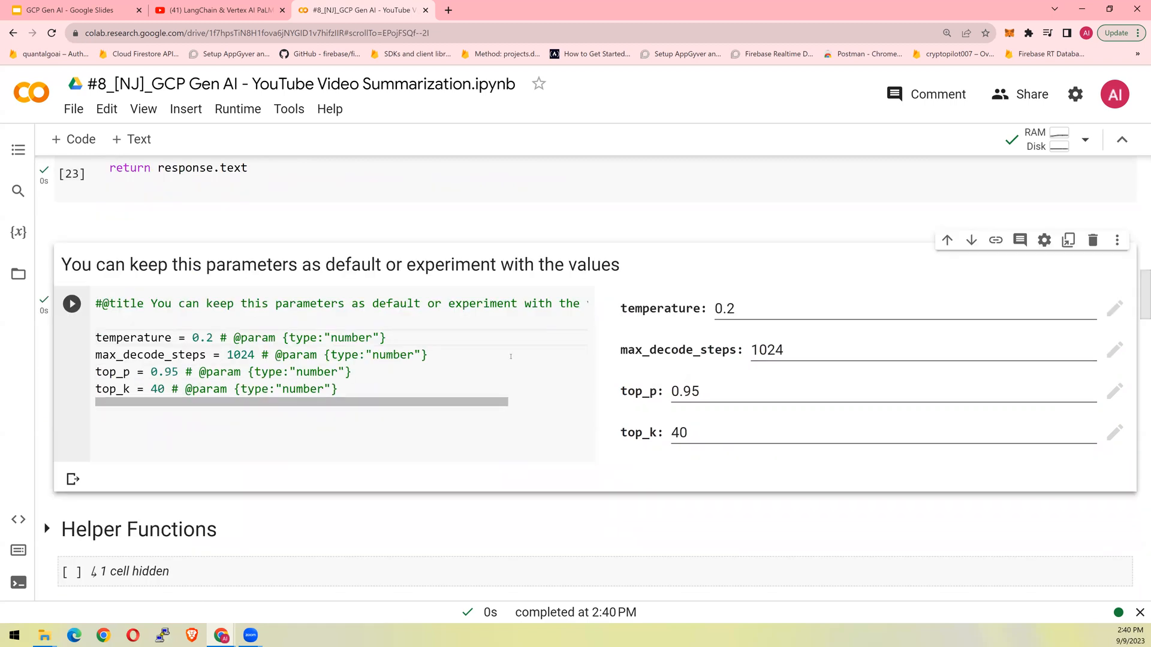
mouse_move(794, 353)
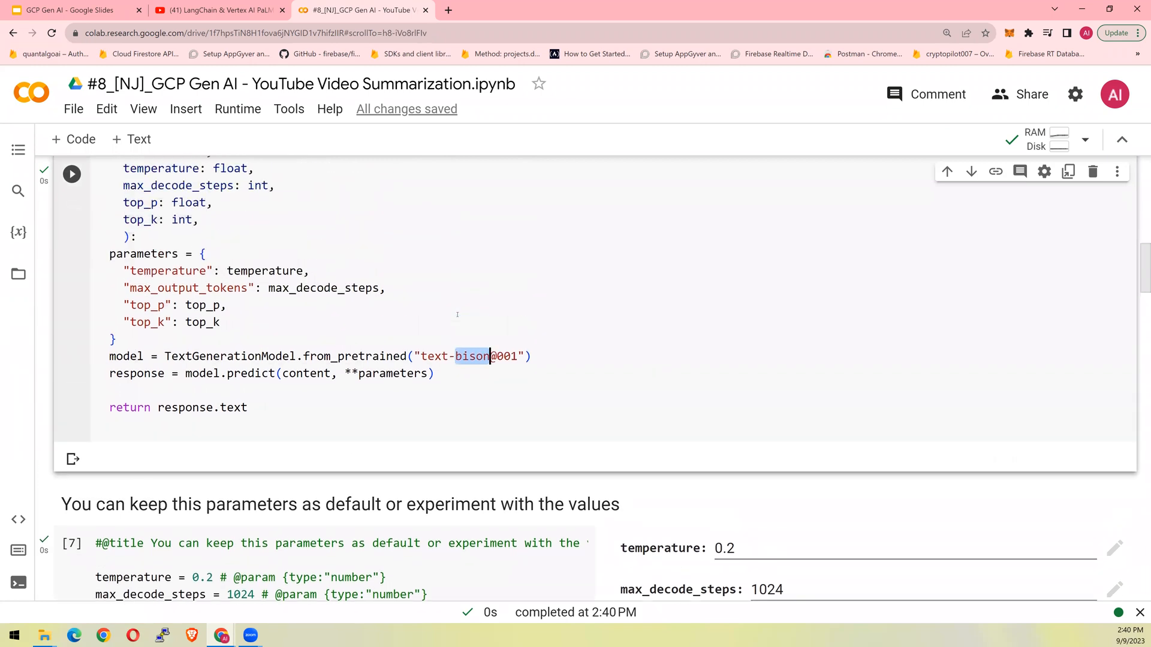
scroll("down", 3)
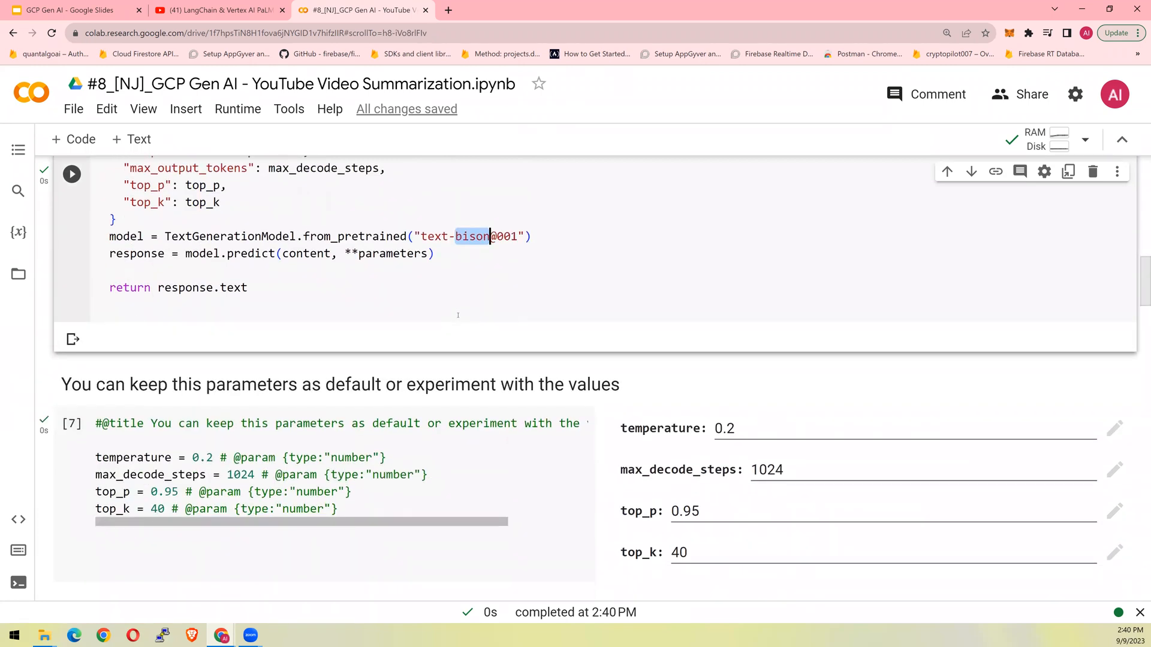
scroll("down", 3)
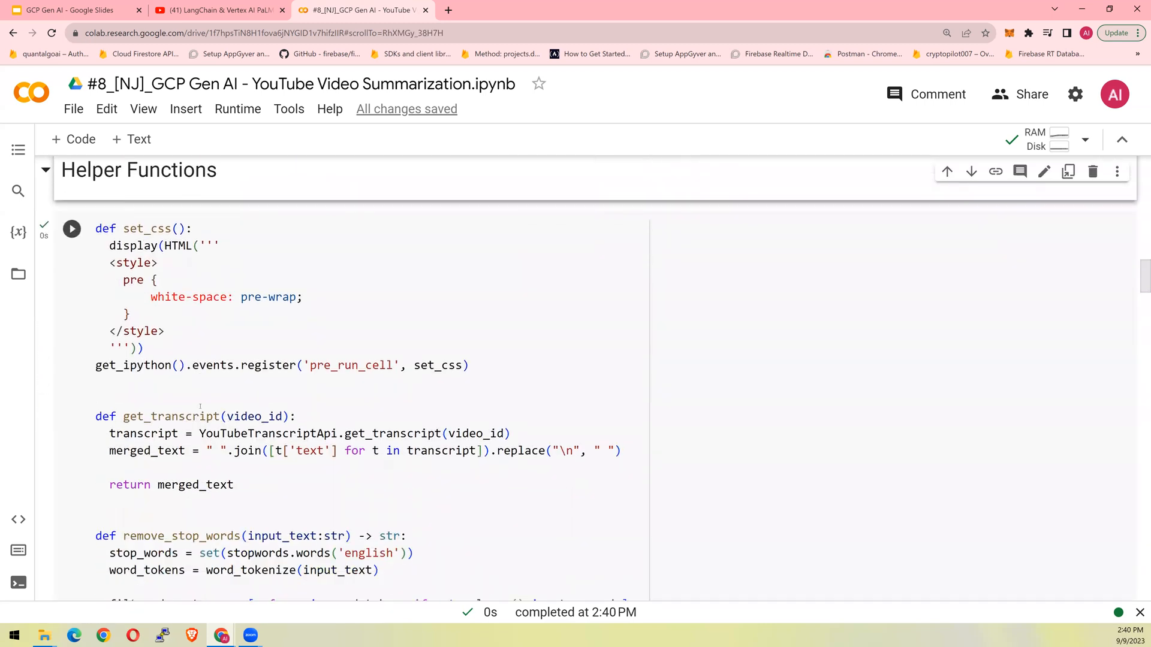
scroll("down", 3)
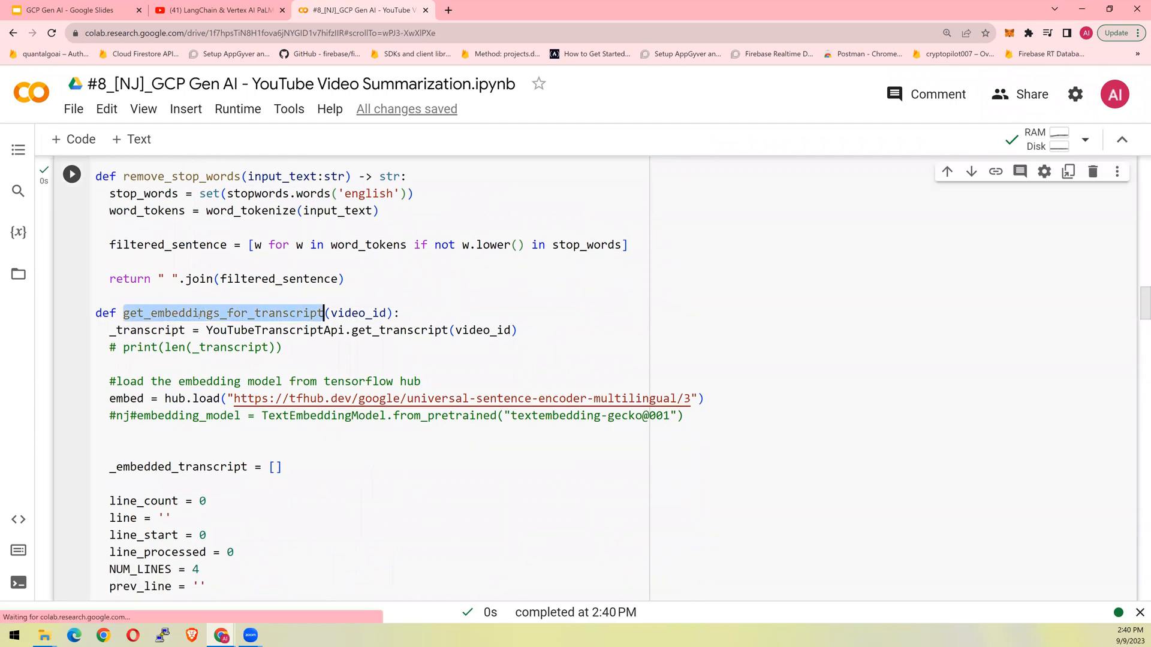
scroll("down", 3)
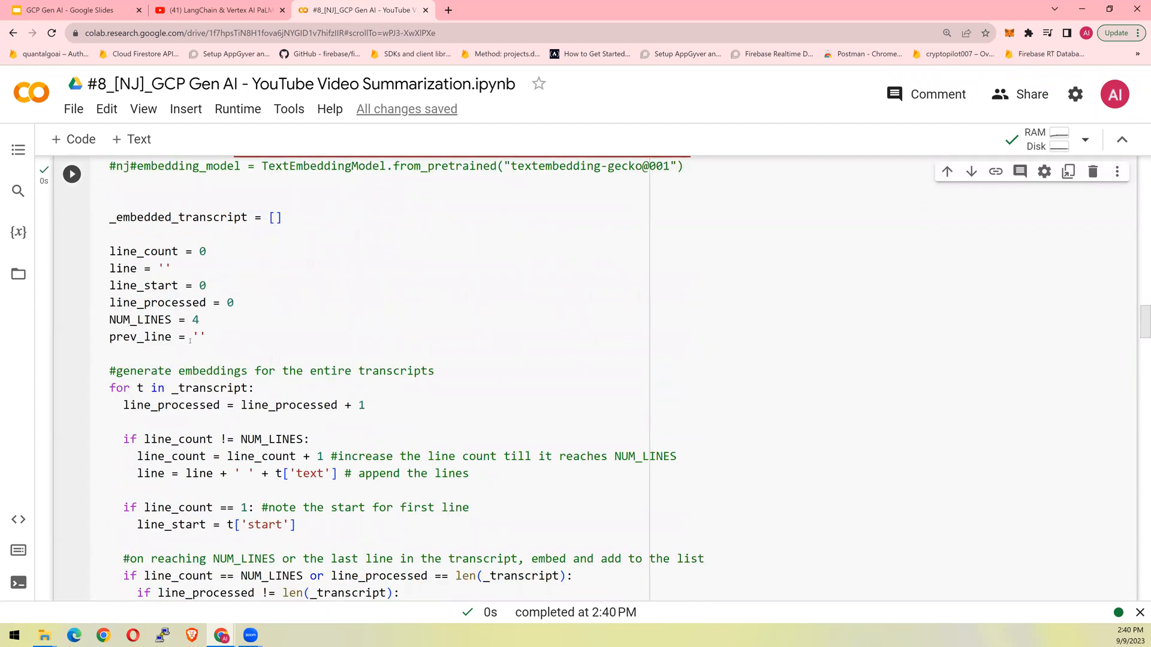
scroll("down", 3)
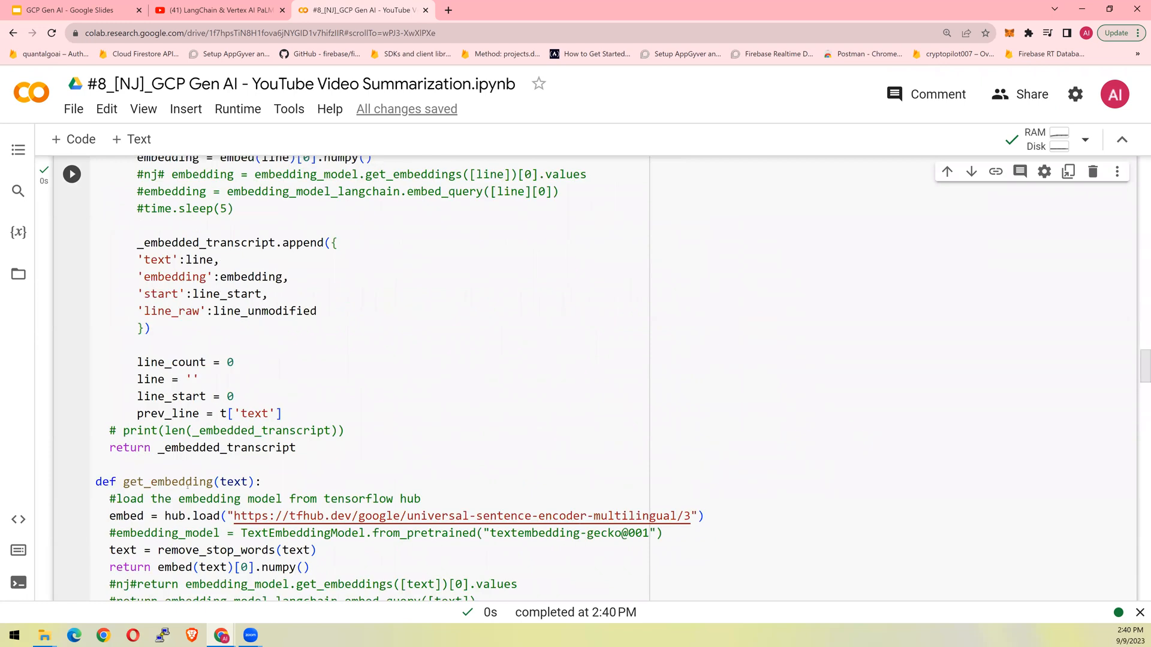
double_click(181, 482)
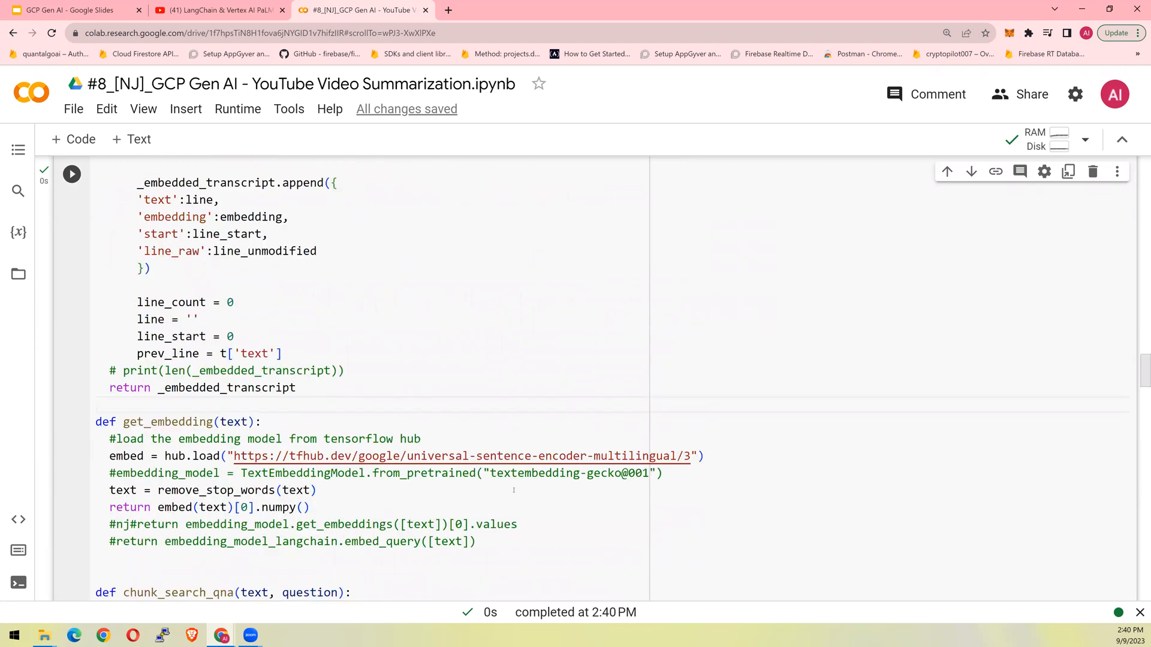
left_click_drag(499, 474, 648, 473)
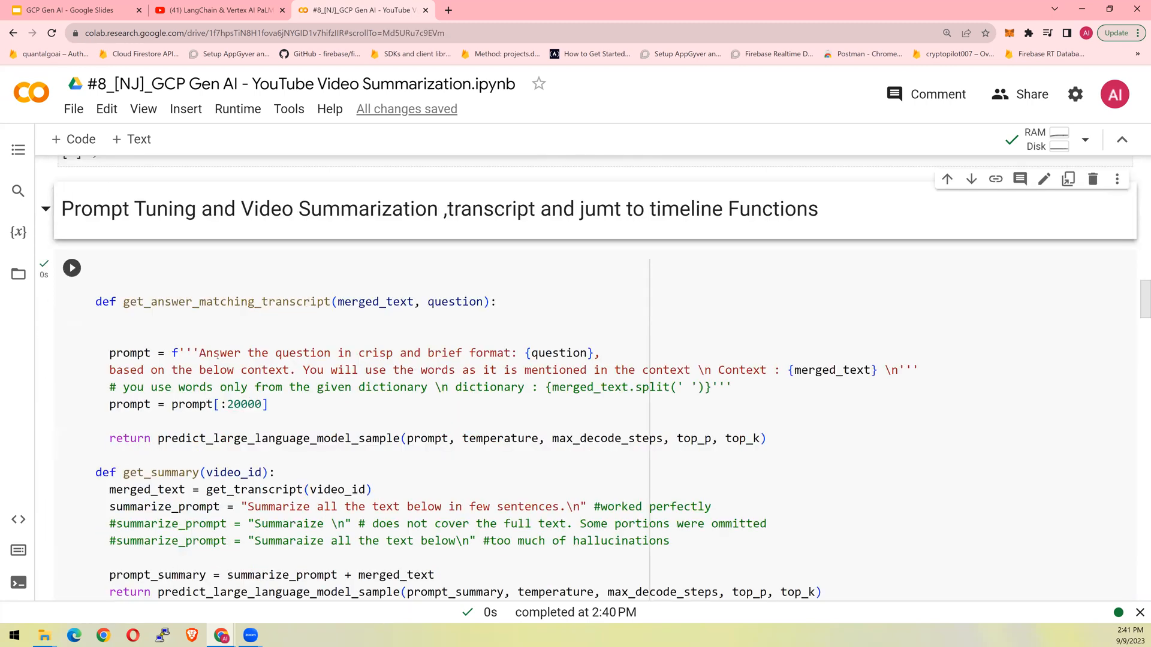
scroll("down", 3)
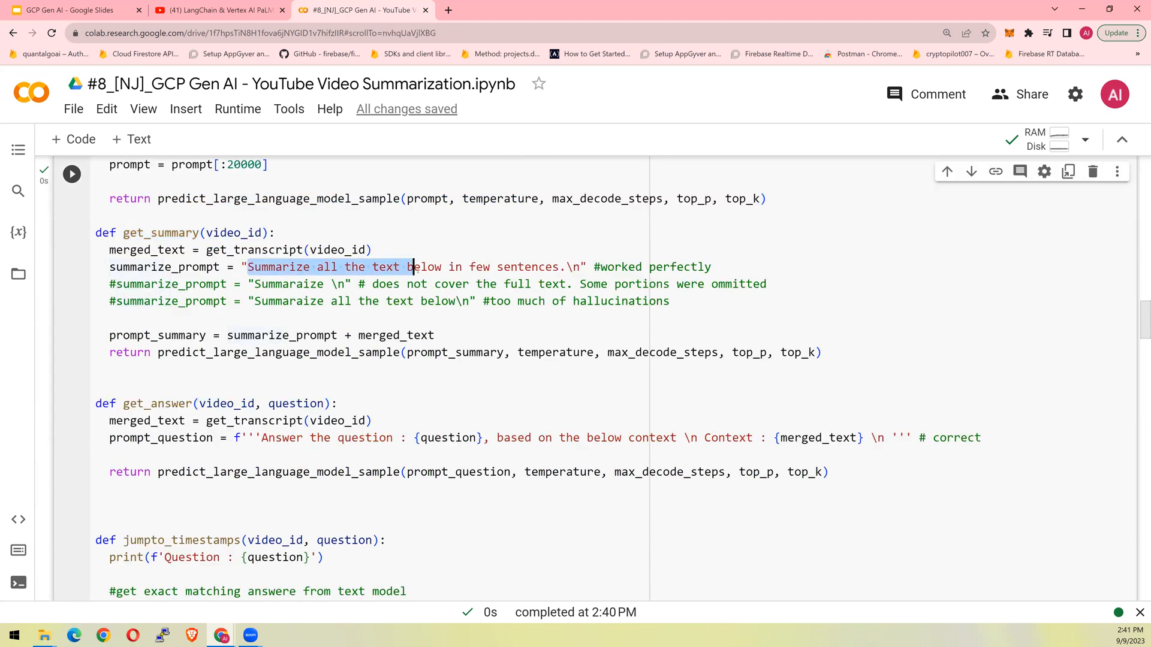
left_click_drag(412, 266, 580, 266)
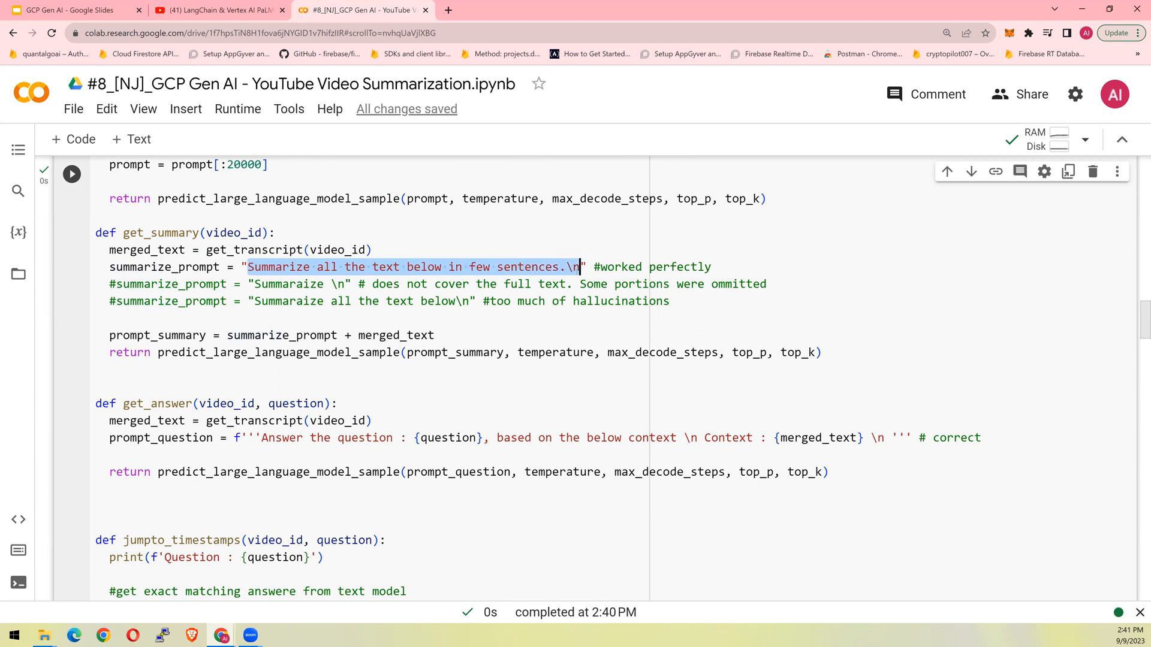
scroll("down", 3)
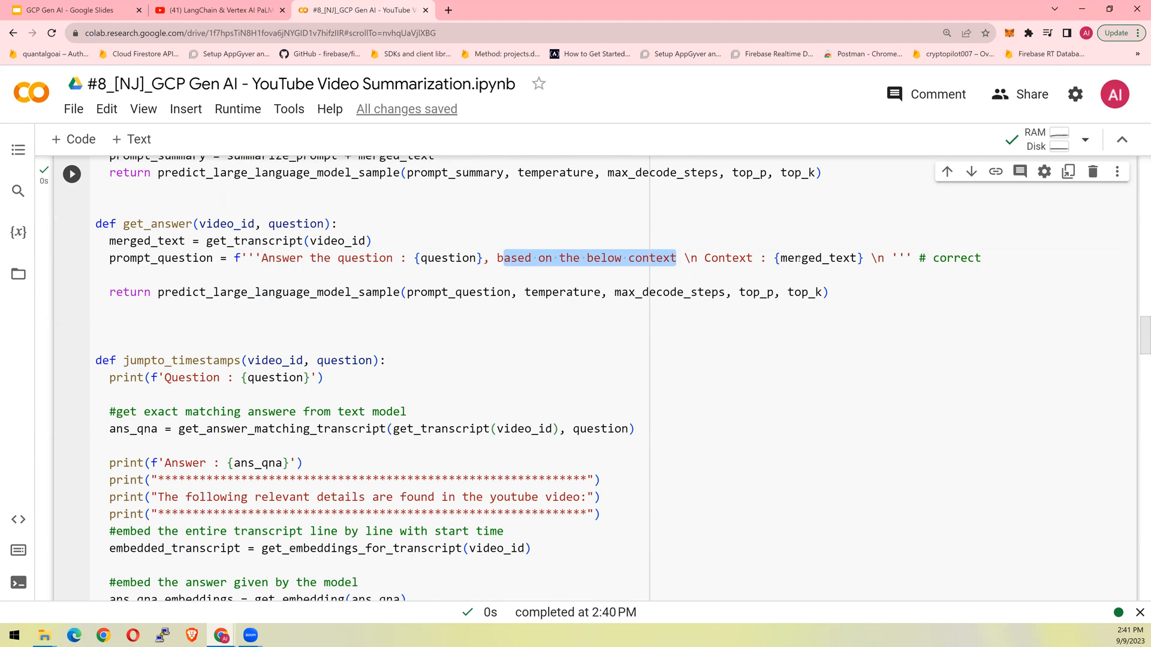
double_click(277, 292)
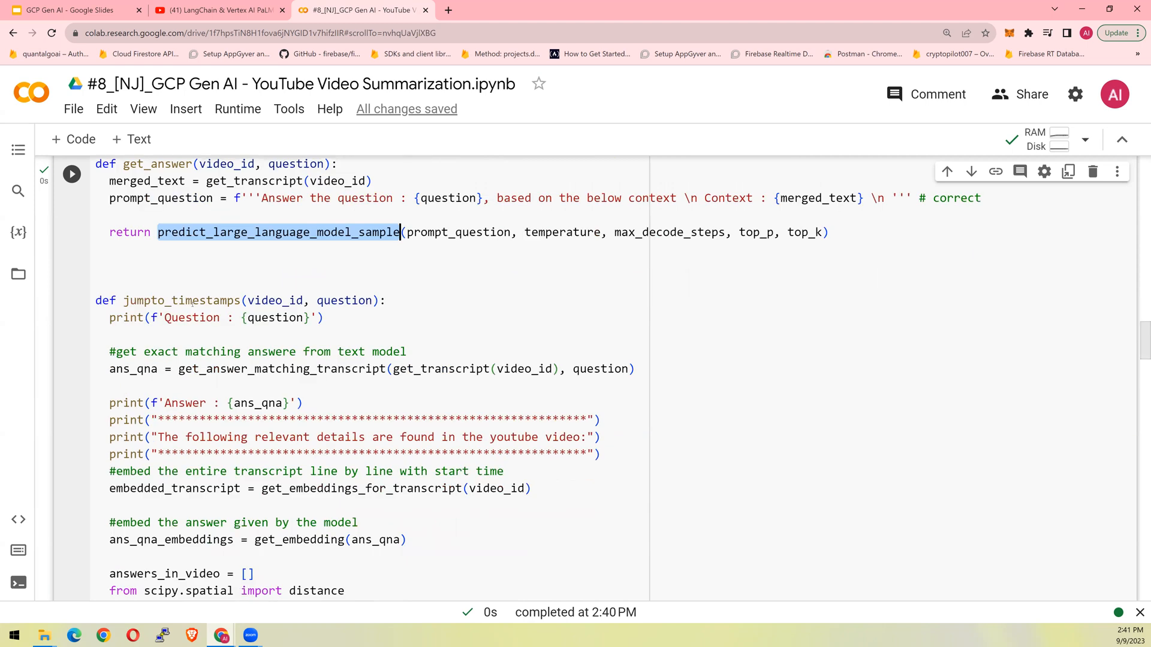
double_click(181, 300)
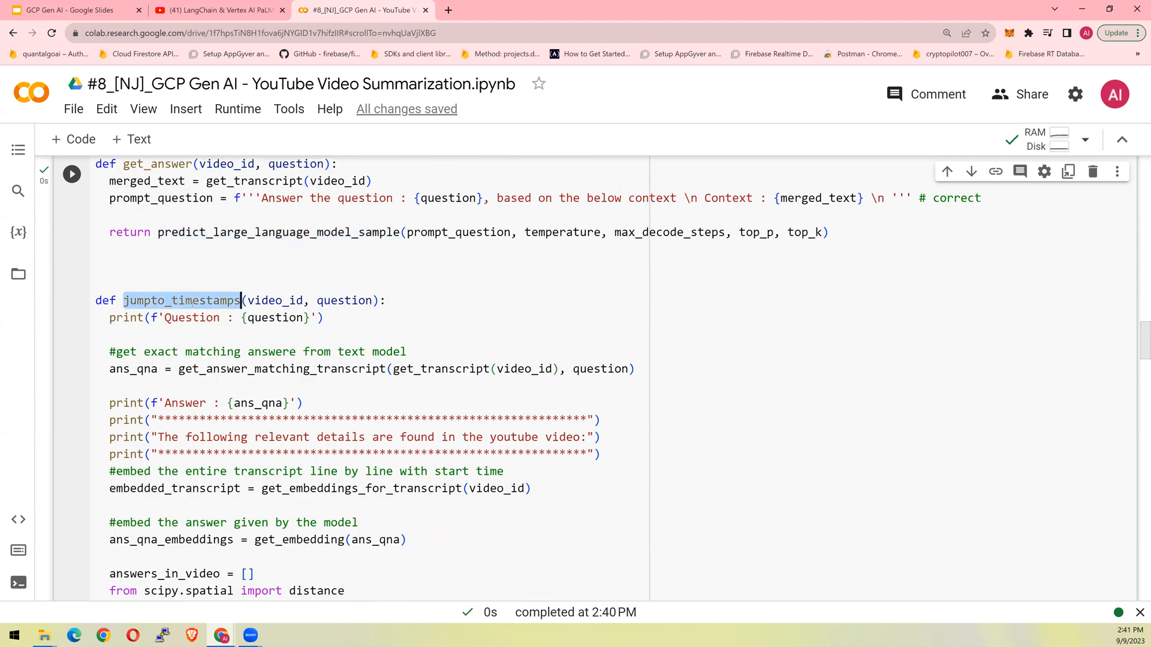
scroll("down", 3)
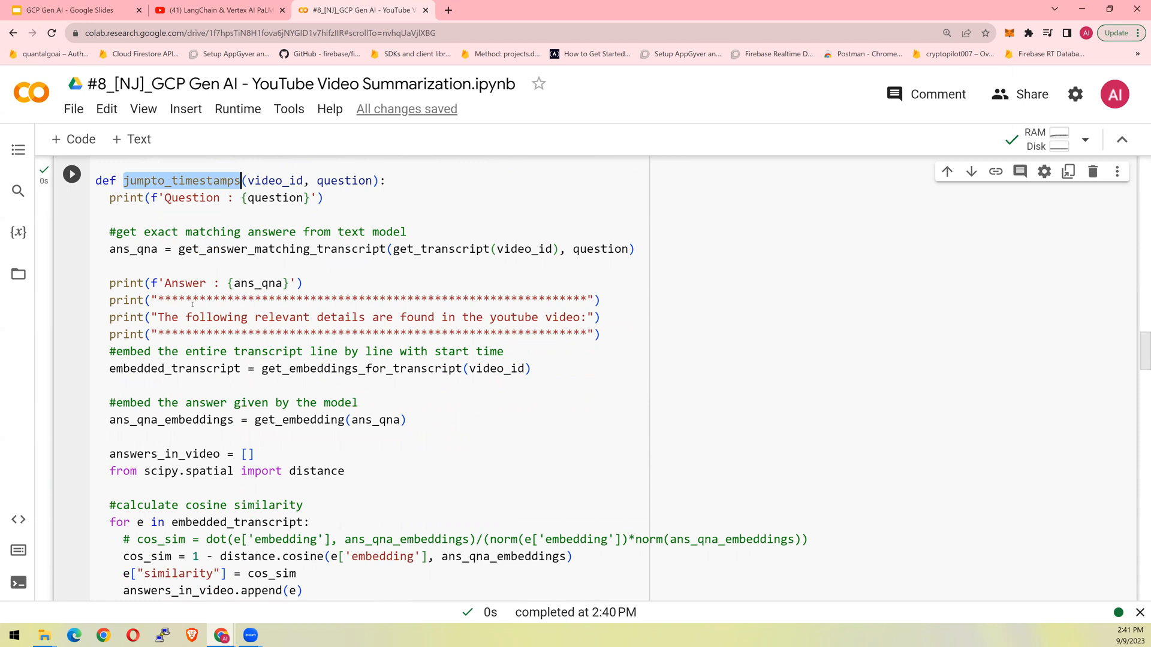
scroll("down", 3)
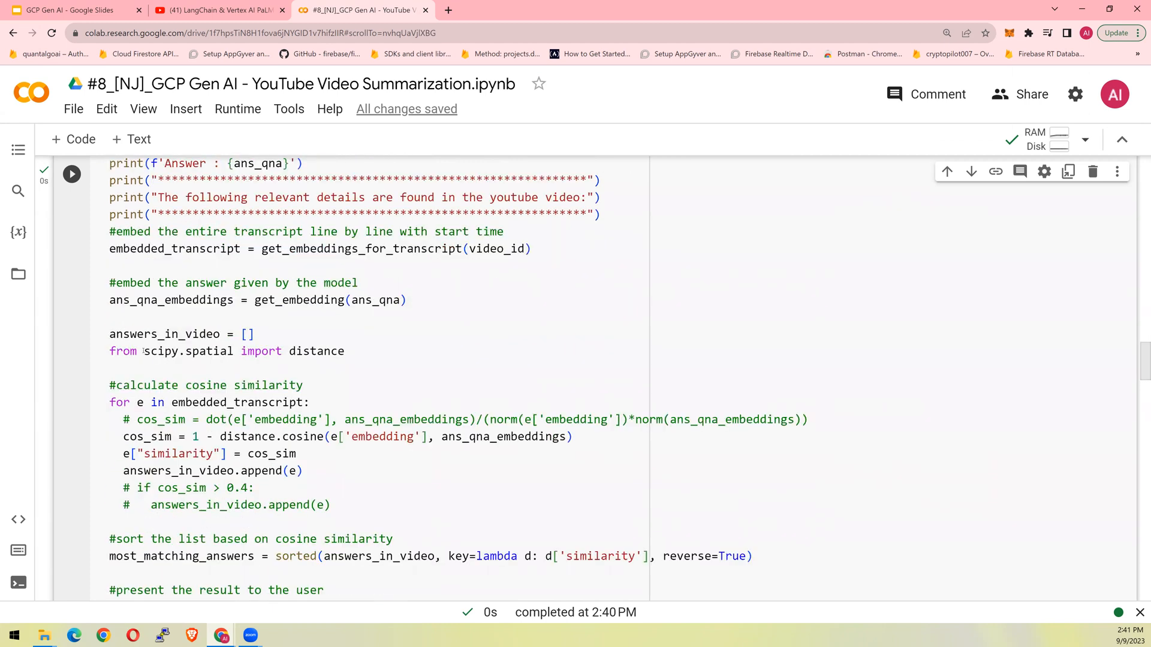
double_click(188, 352)
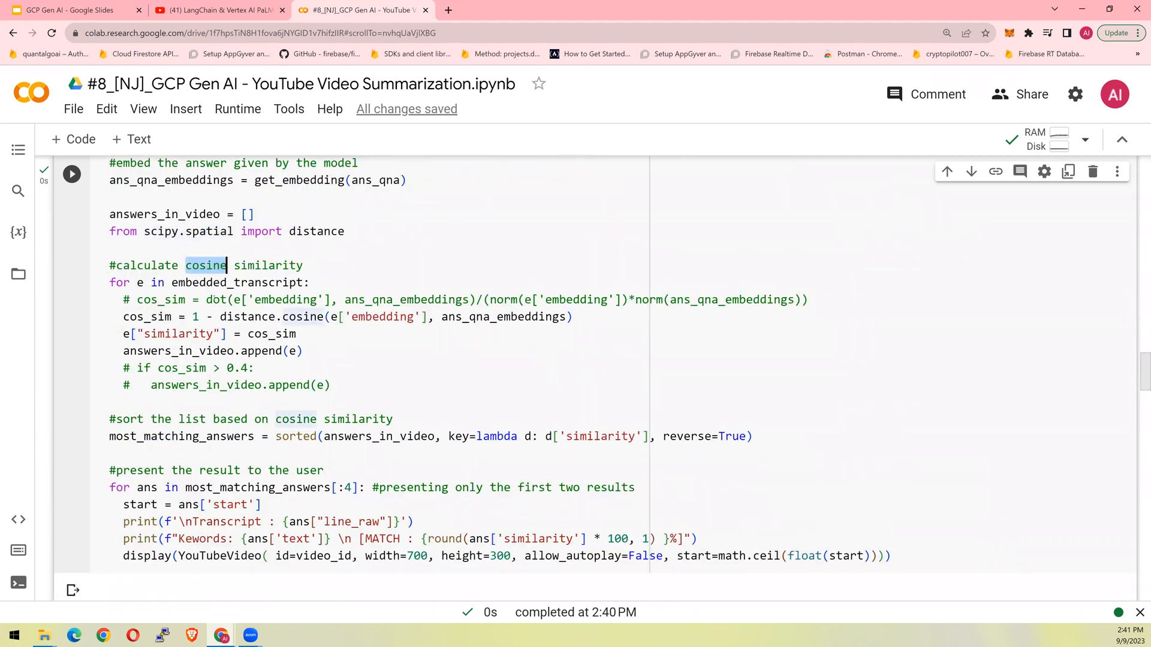
scroll("down", 3)
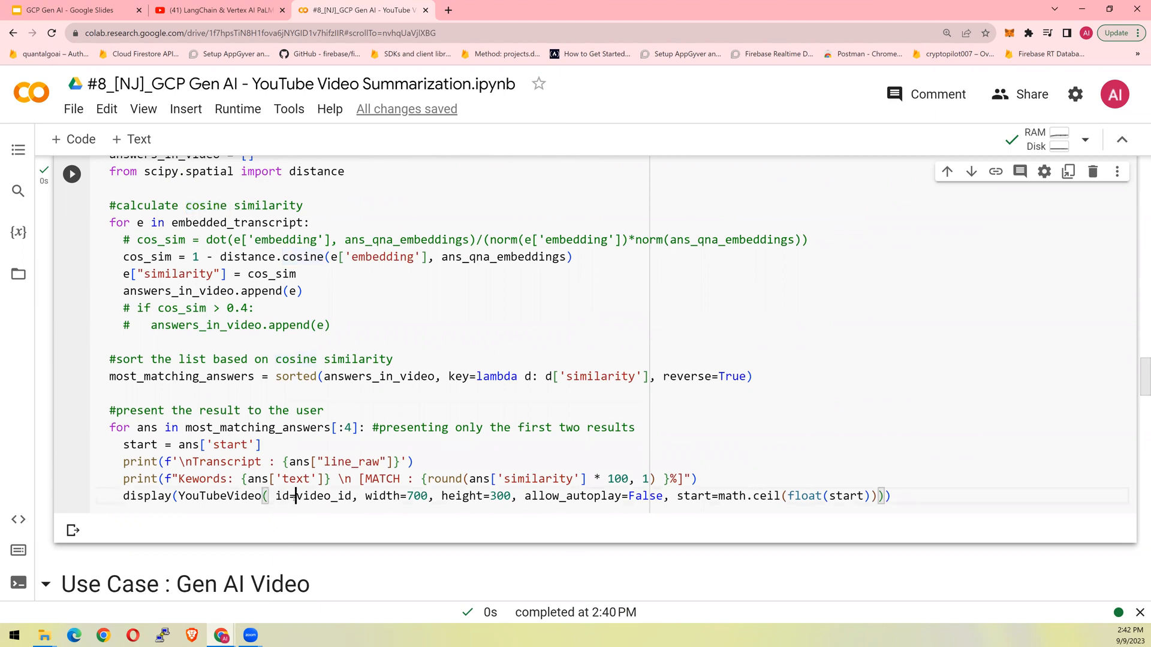
double_click(323, 495)
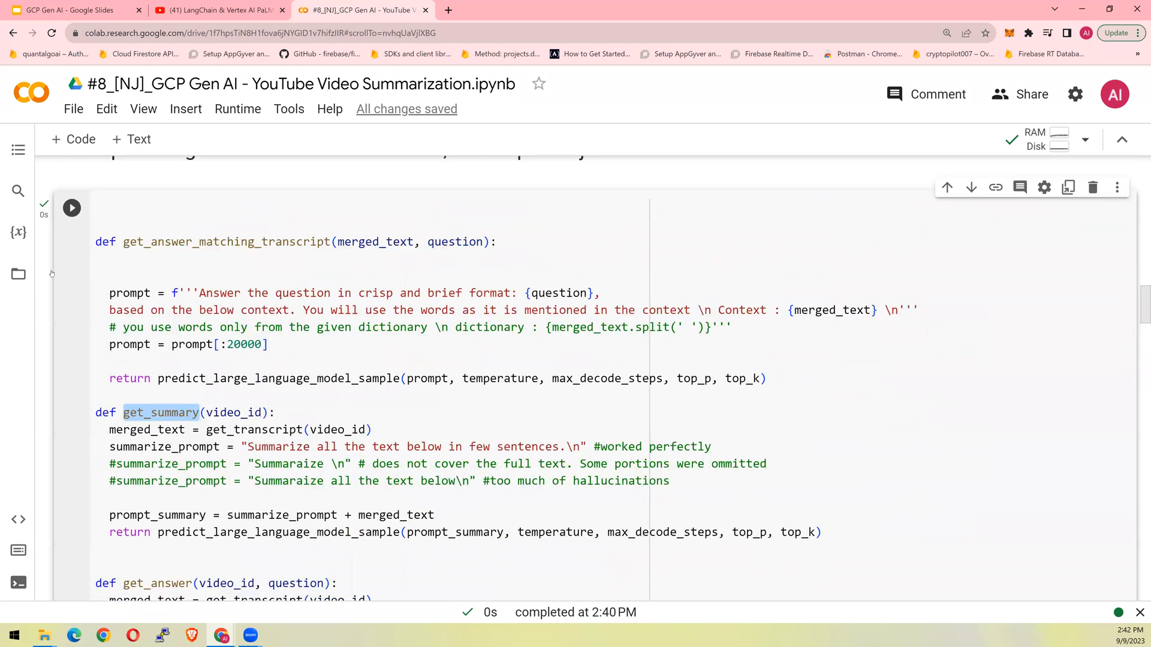
scroll("down", 3)
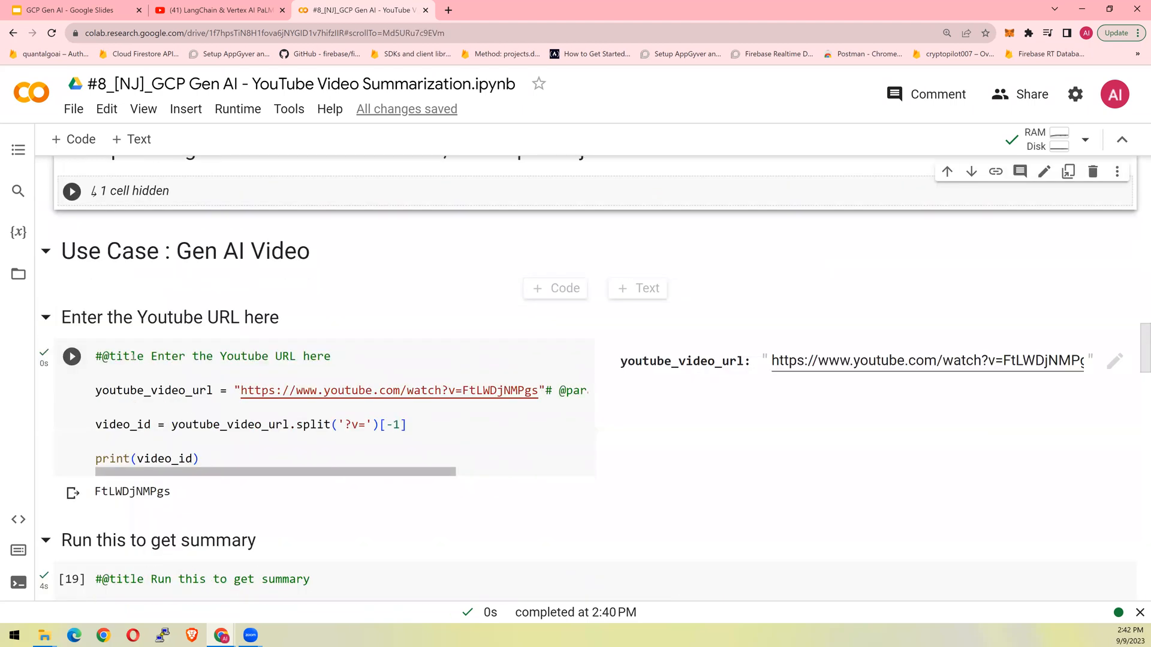
scroll("down", 3)
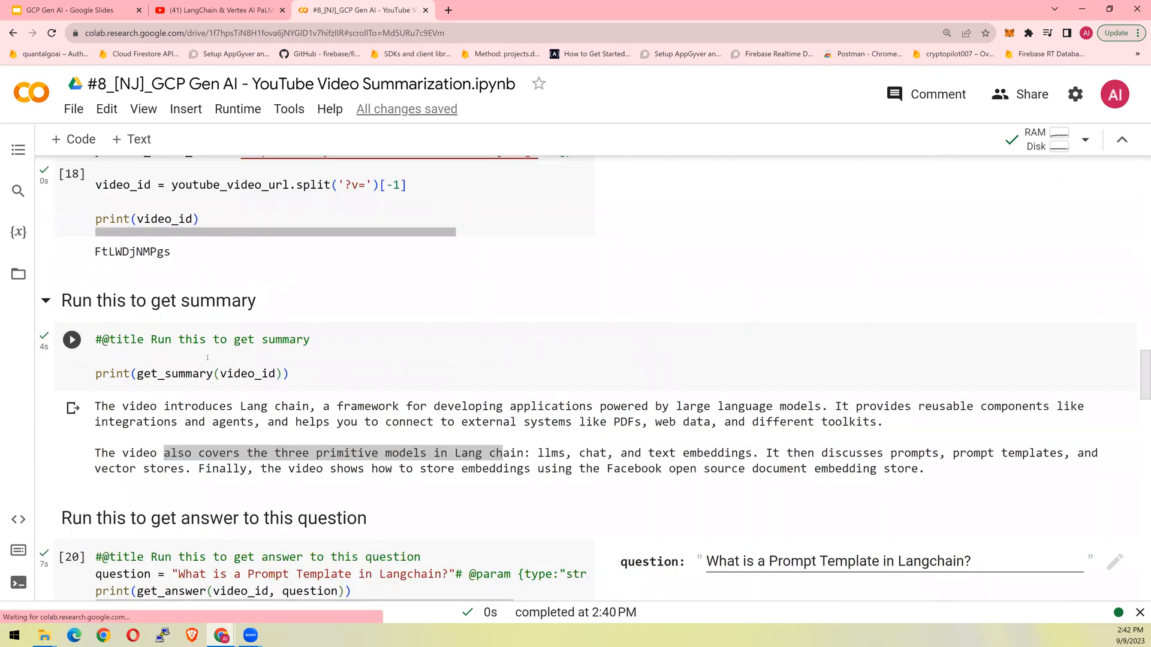
scroll("down", 3)
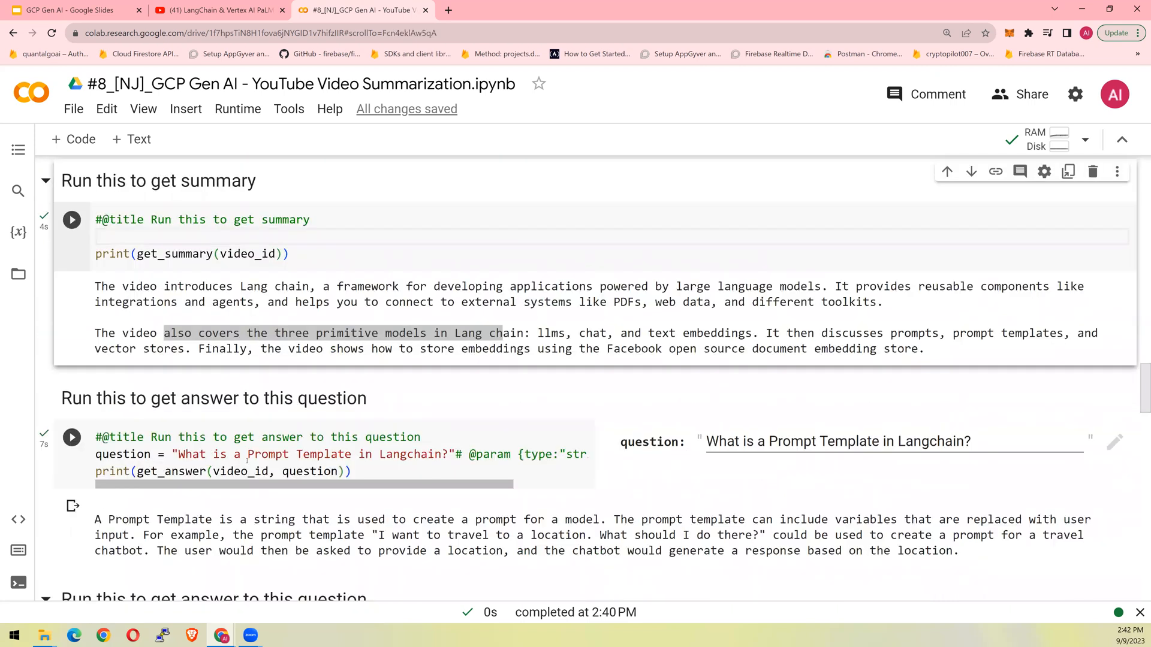
scroll("down", 3)
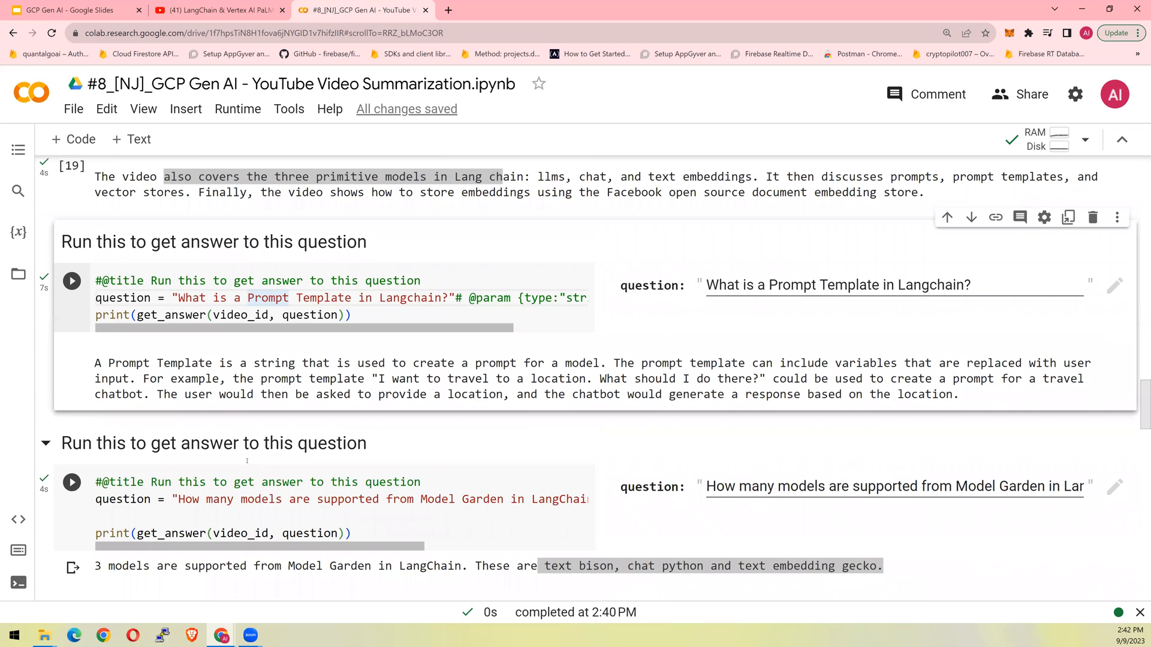
scroll("down", 3)
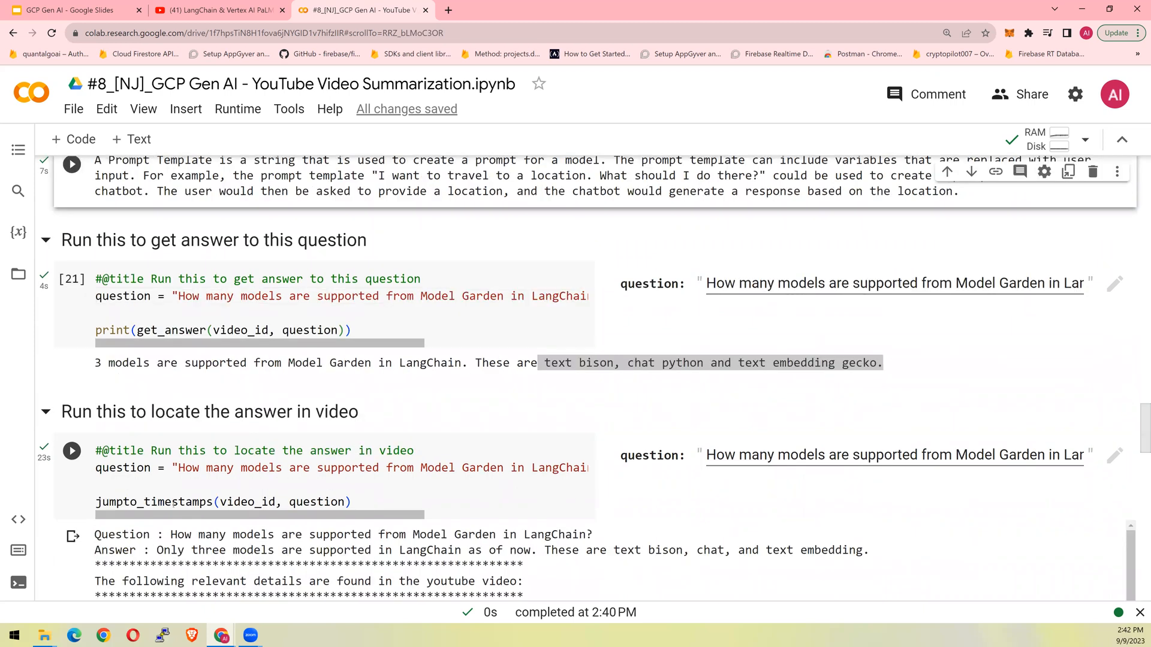
scroll("down", 3)
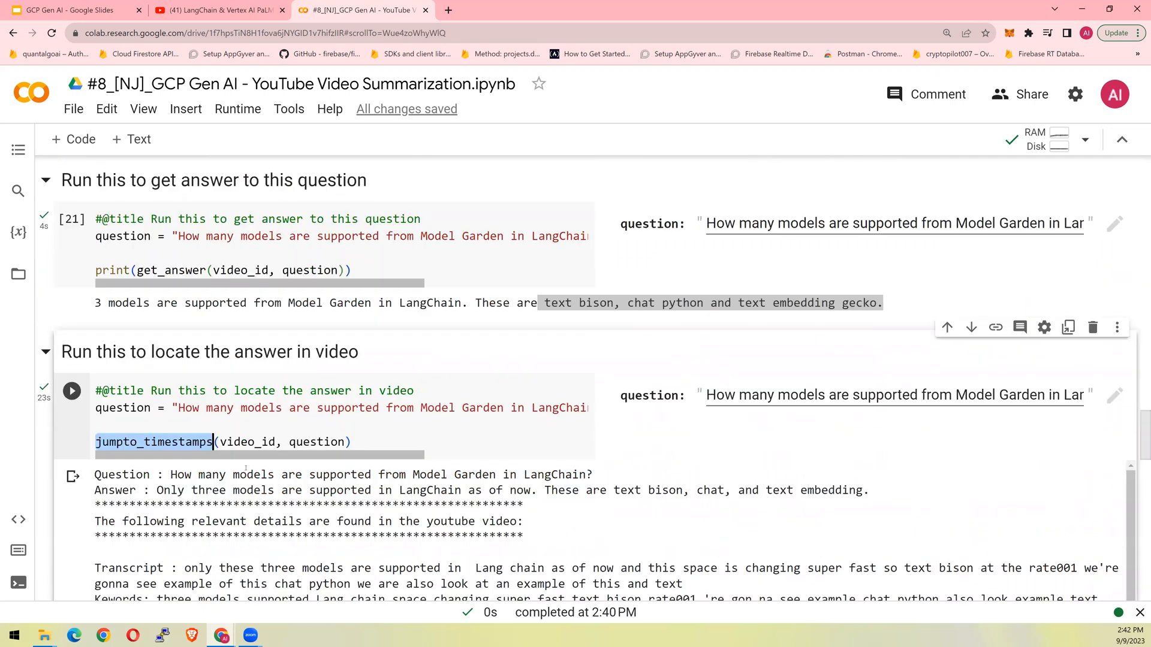